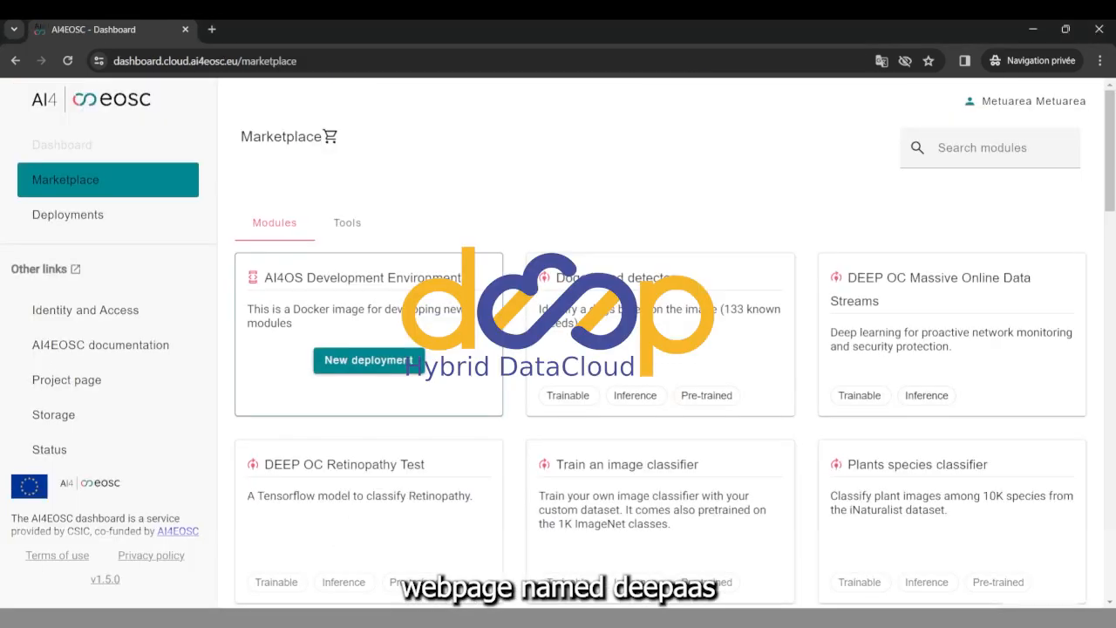
# Browse the marketplace, view the Plants species classifier module page, then return.
pyautogui.scroll(-3)
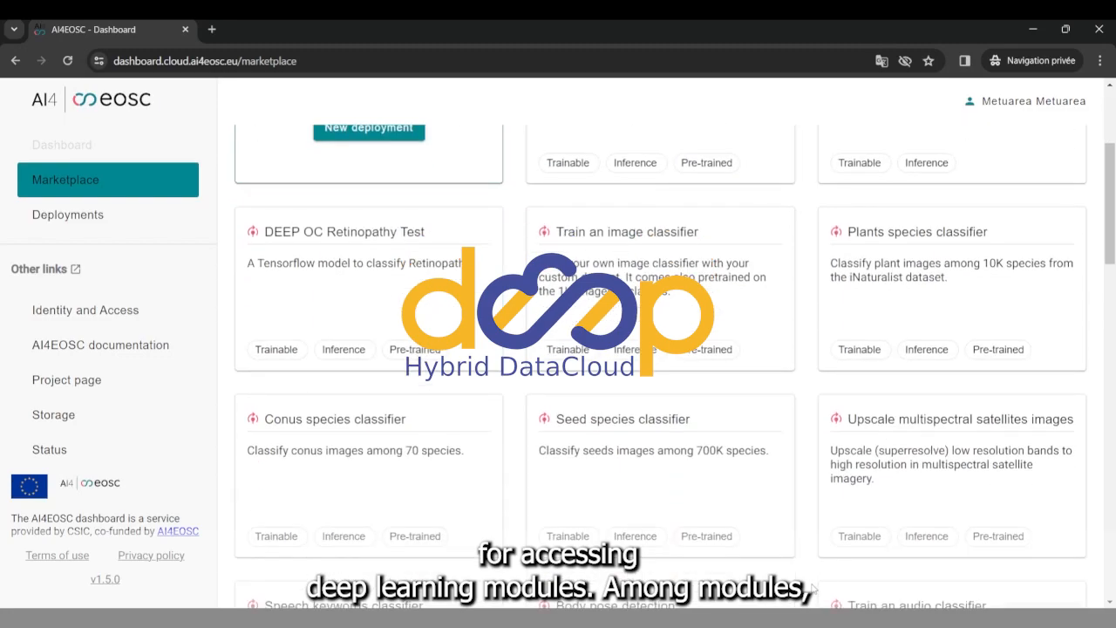
pyautogui.scroll(-3)
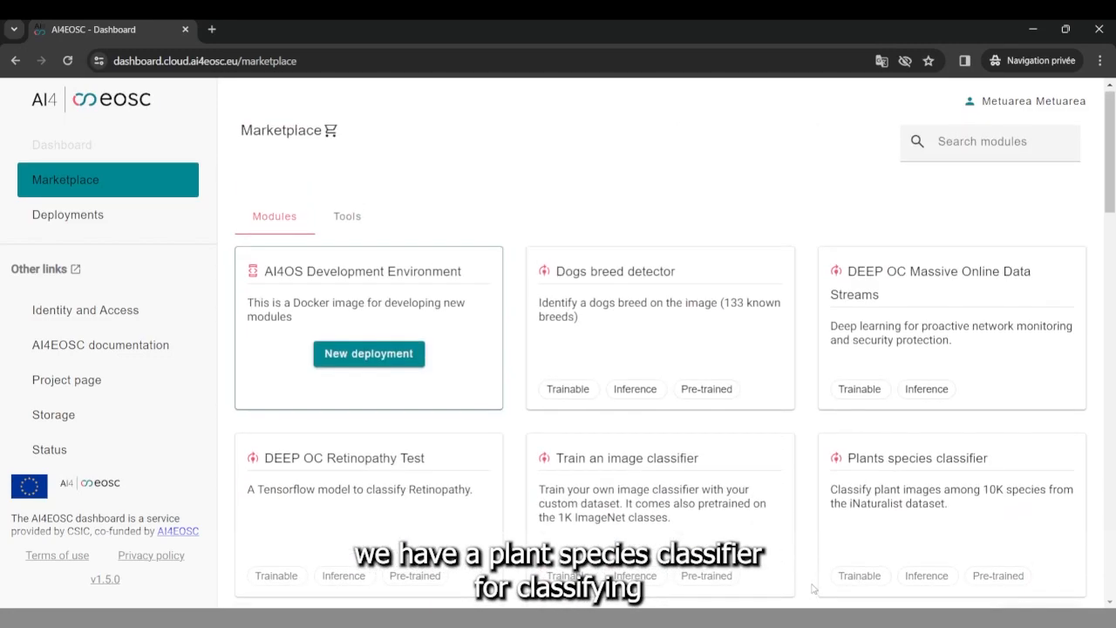
pyautogui.click(916, 458)
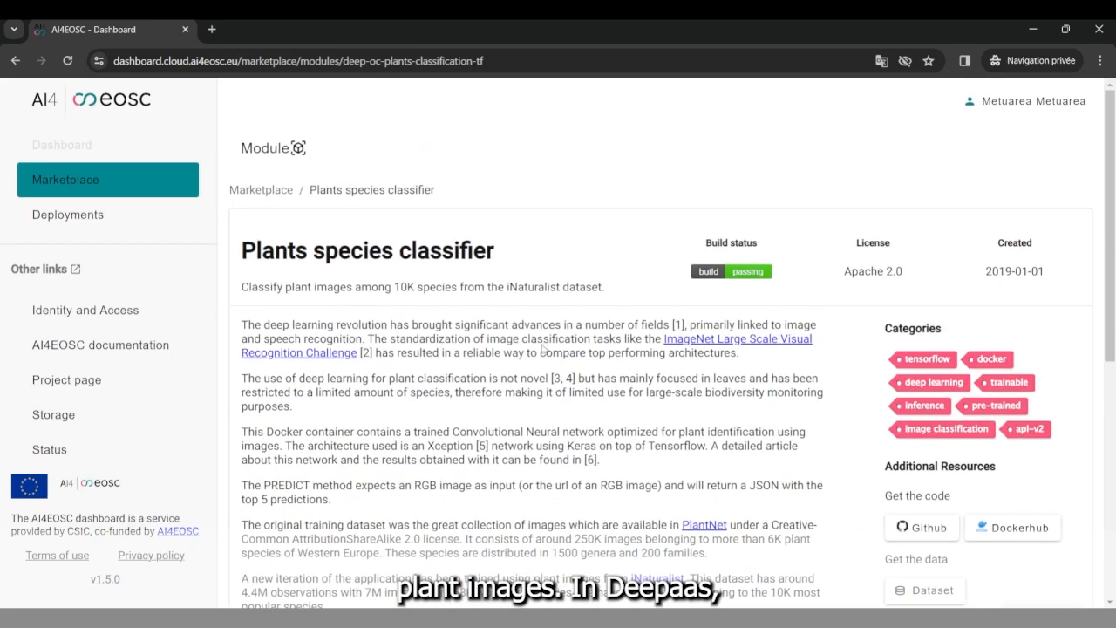
pyautogui.click(15, 60)
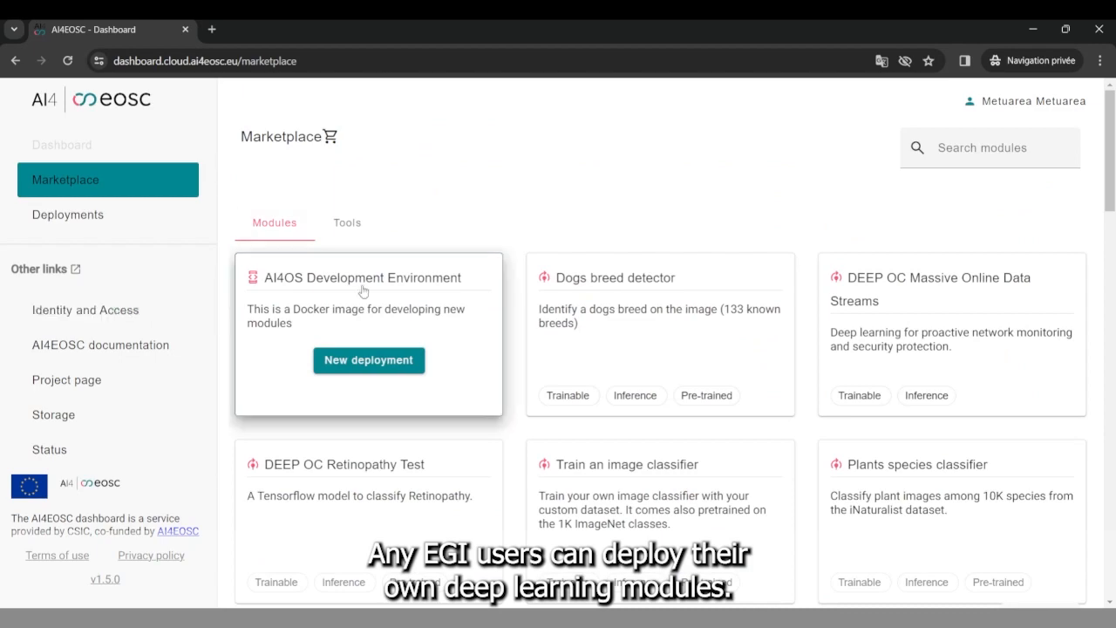
pyautogui.moveTo(754, 403)
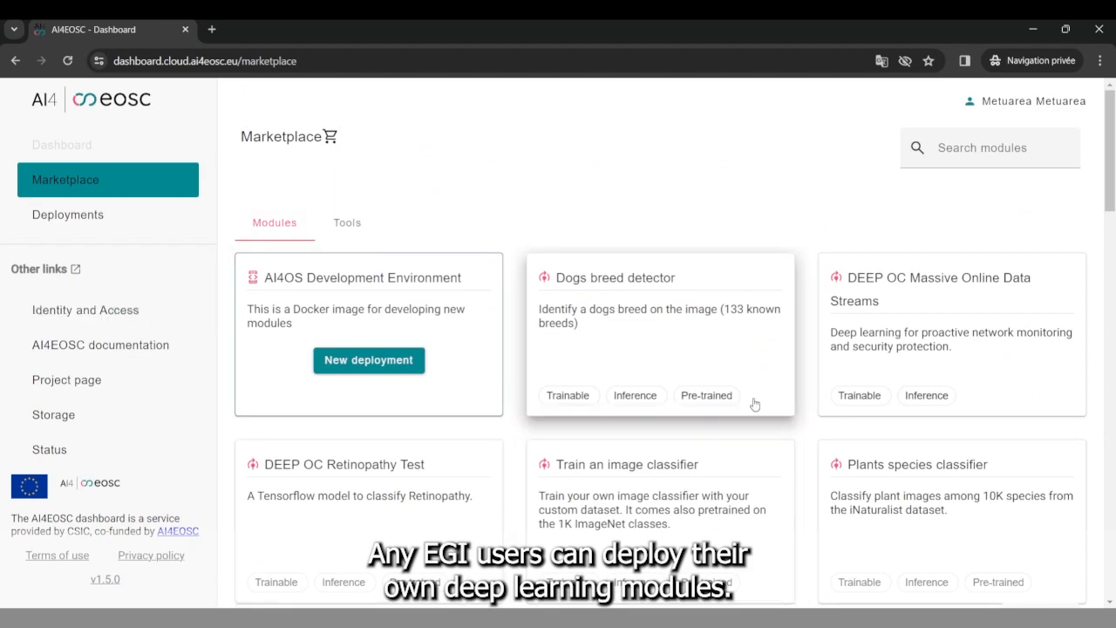
# Scroll through the Manini page's description, workflow scheme and output sections.
pyautogui.scroll(-3)
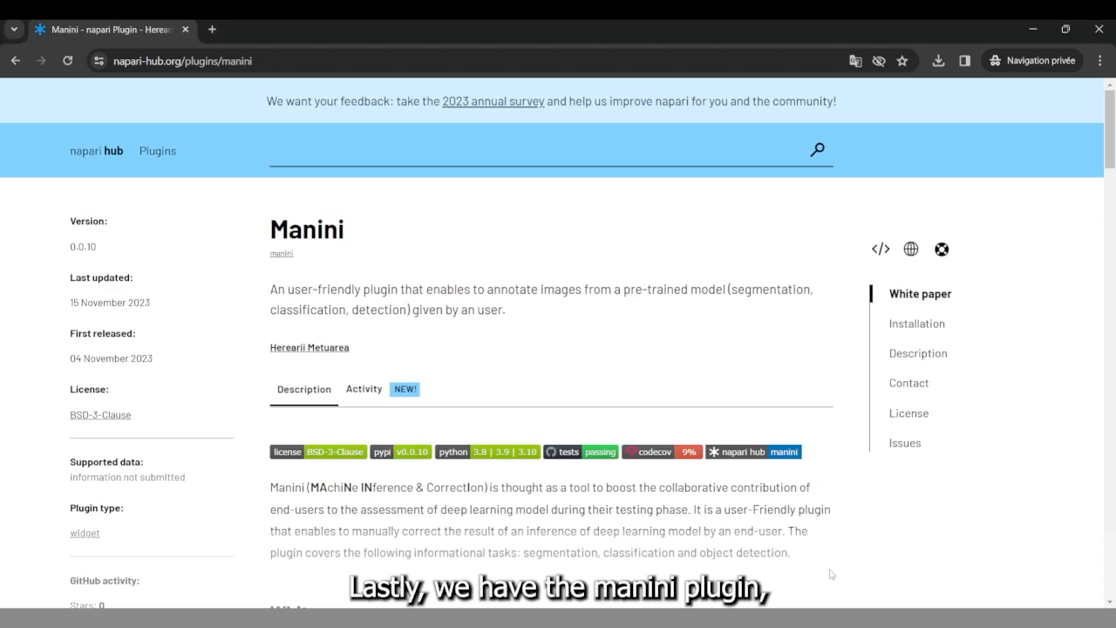
pyautogui.scroll(-3)
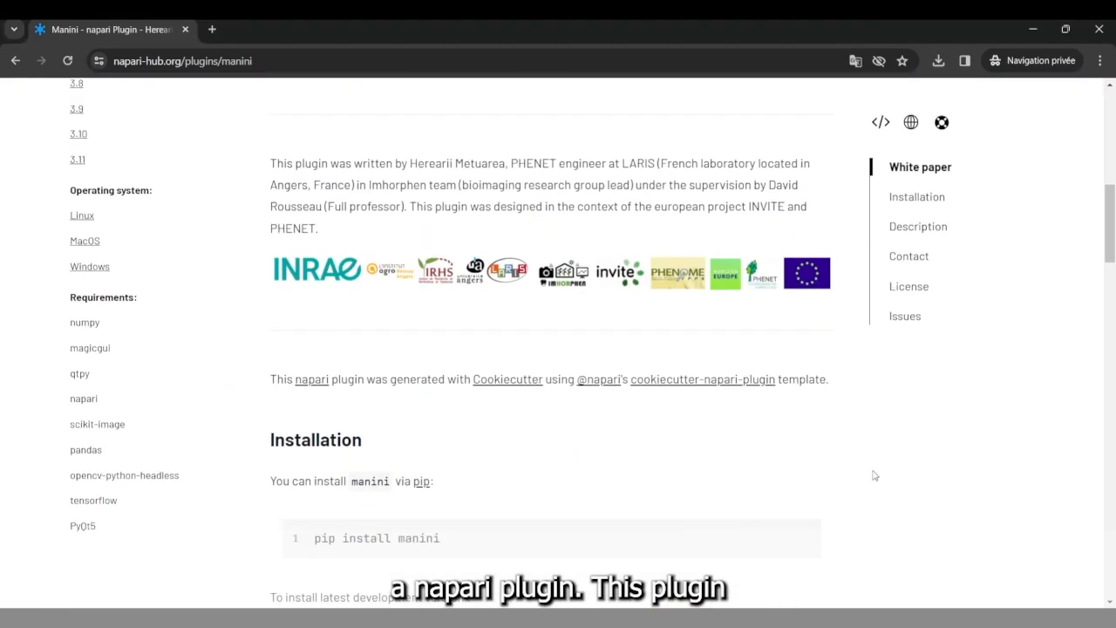
pyautogui.scroll(-3)
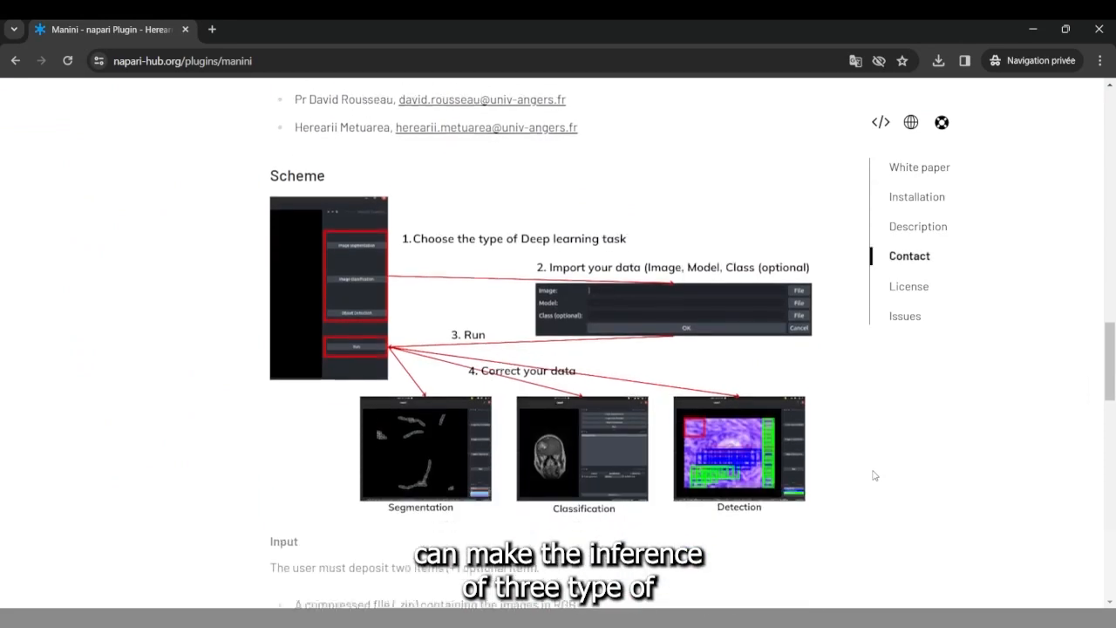
pyautogui.scroll(-3)
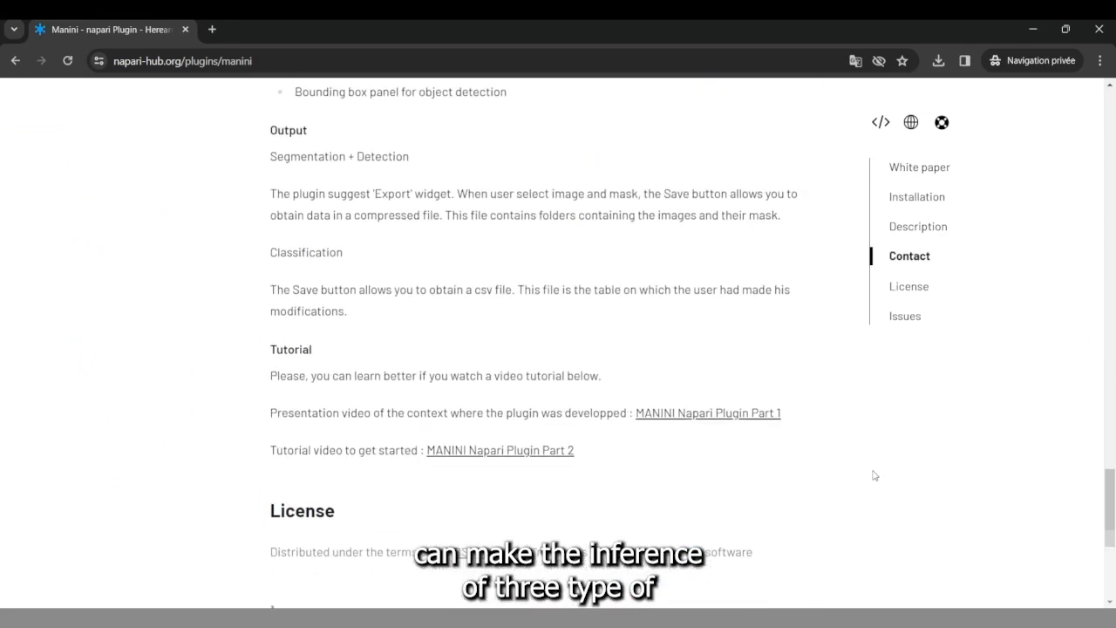
pyautogui.scroll(-3)
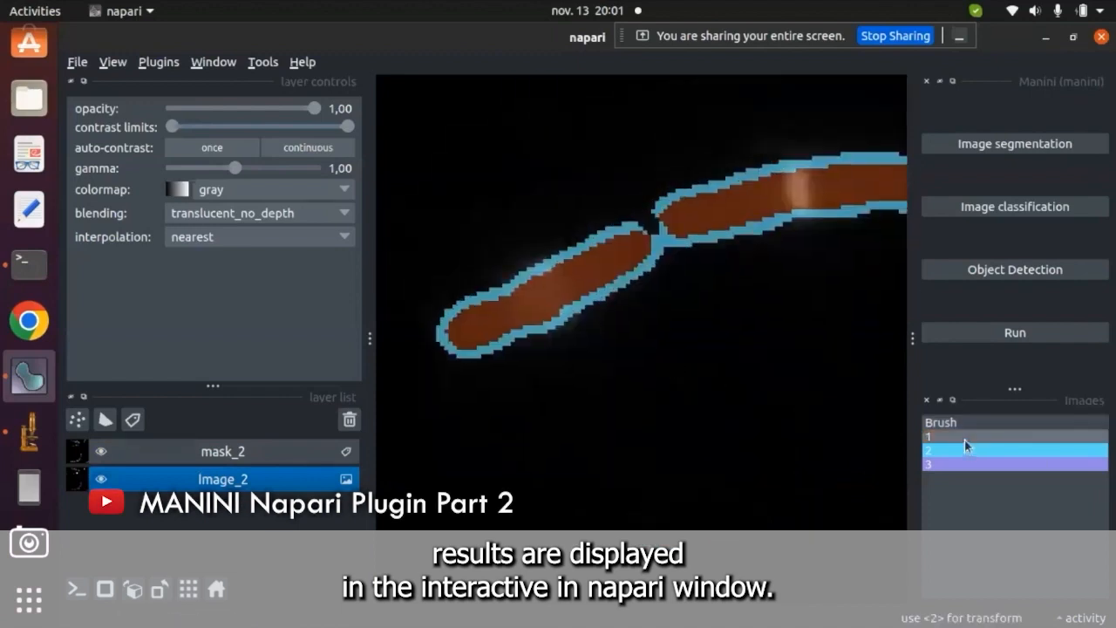
# Paint a correction on the mask_2 layer and drag a detection bounding box.
pyautogui.click(222, 451)
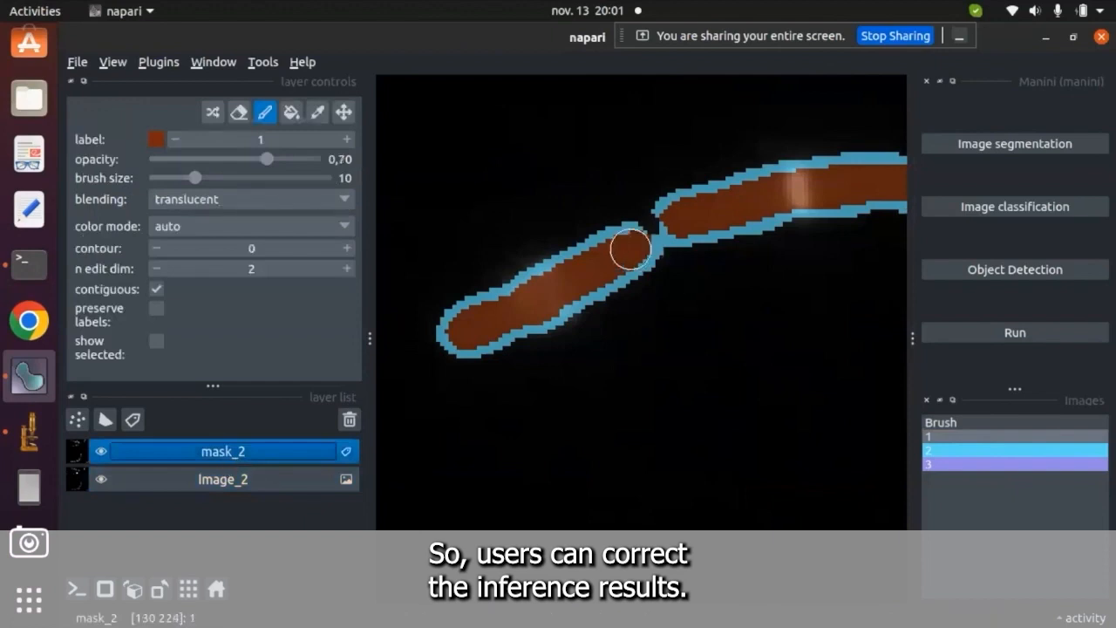
pyautogui.click(1012, 450)
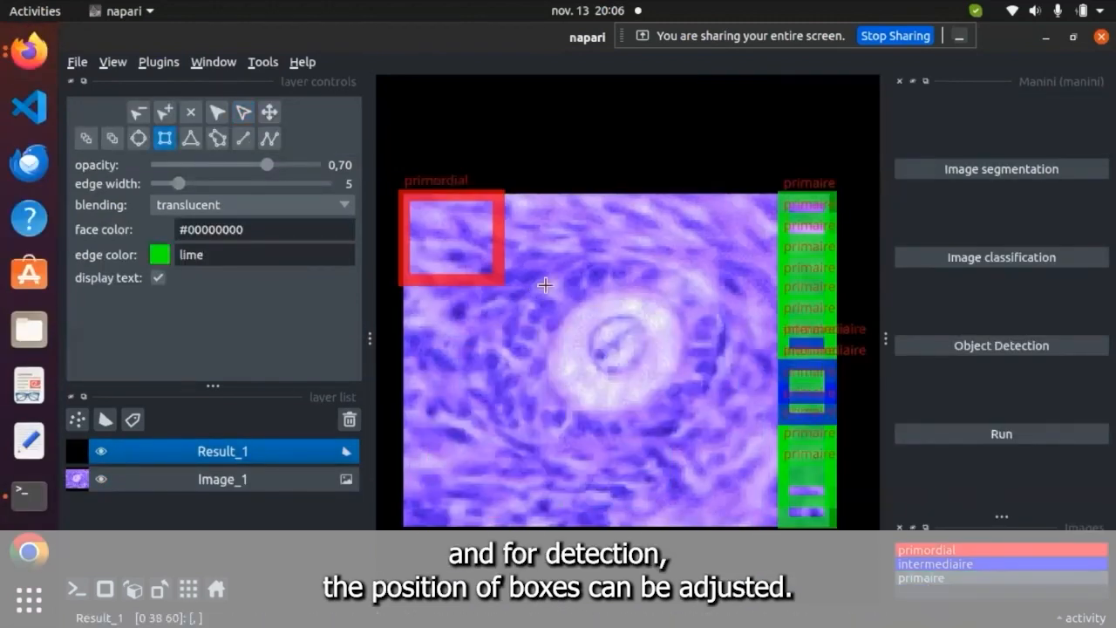
pyautogui.moveTo(540, 286); pyautogui.dragTo(683, 416)
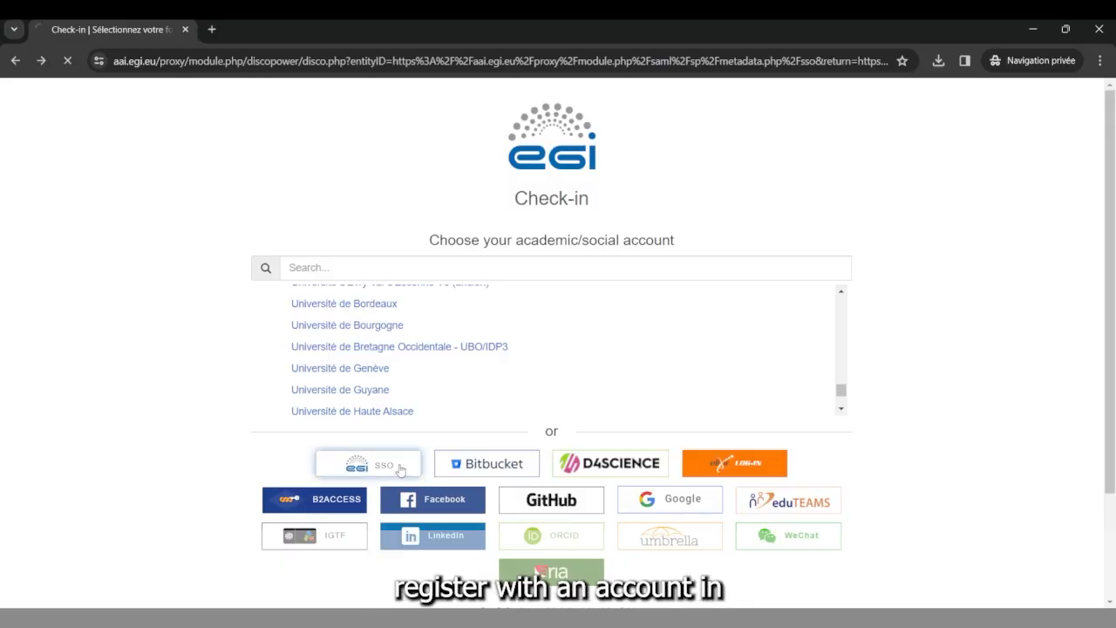
# Log in with EGI SSO and begin the Join vo.ai4eosc.eu VO enrollment flow.
pyautogui.click(367, 463)
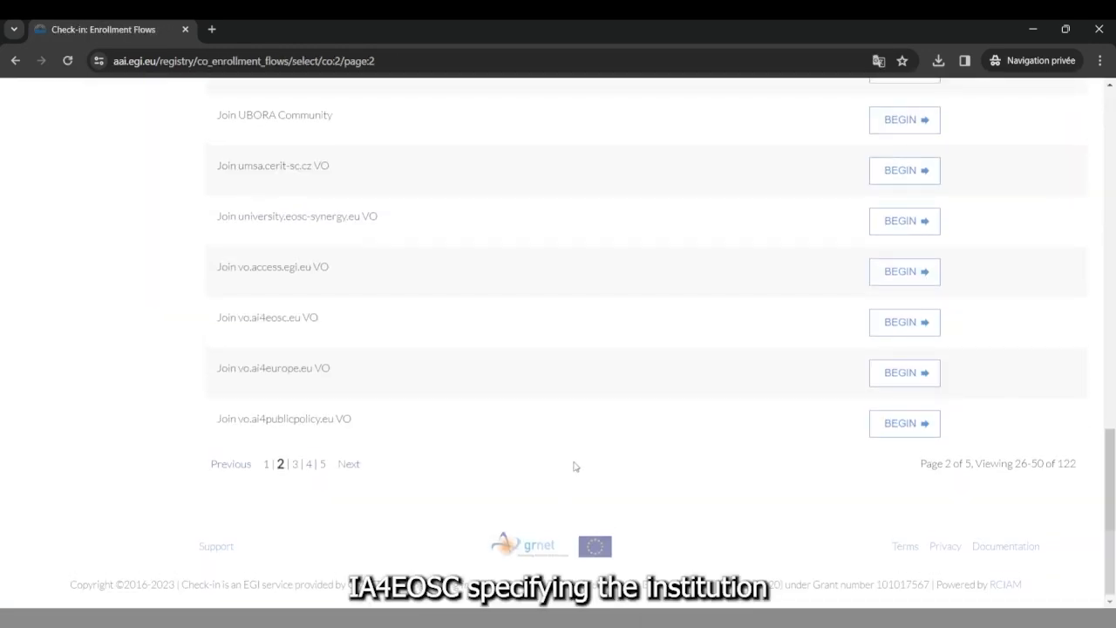
pyautogui.click(905, 322)
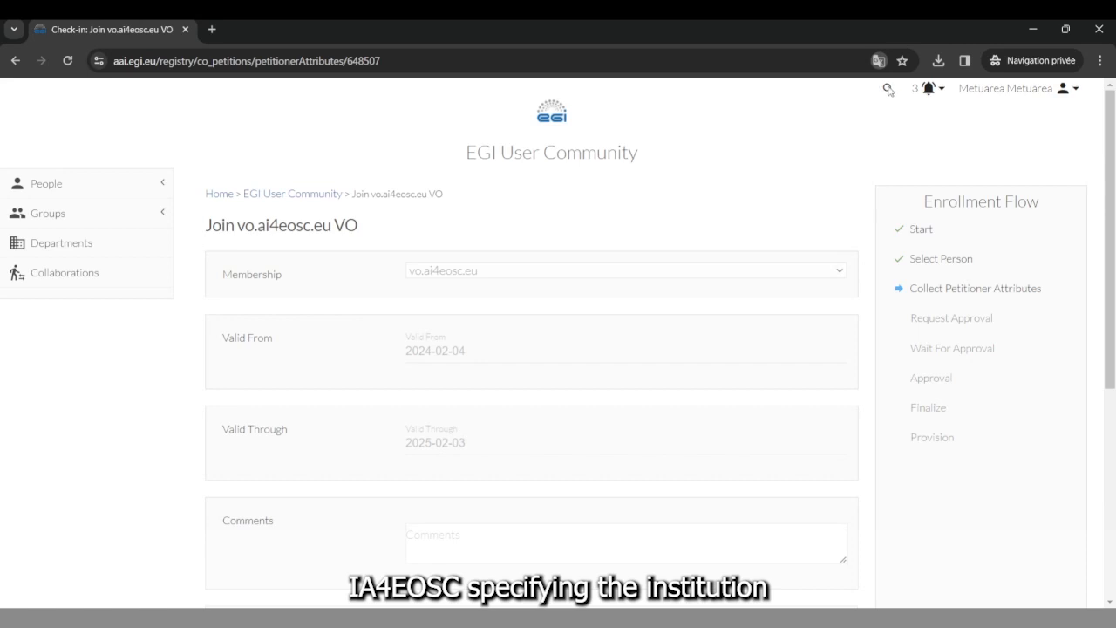
pyautogui.scroll(-3)
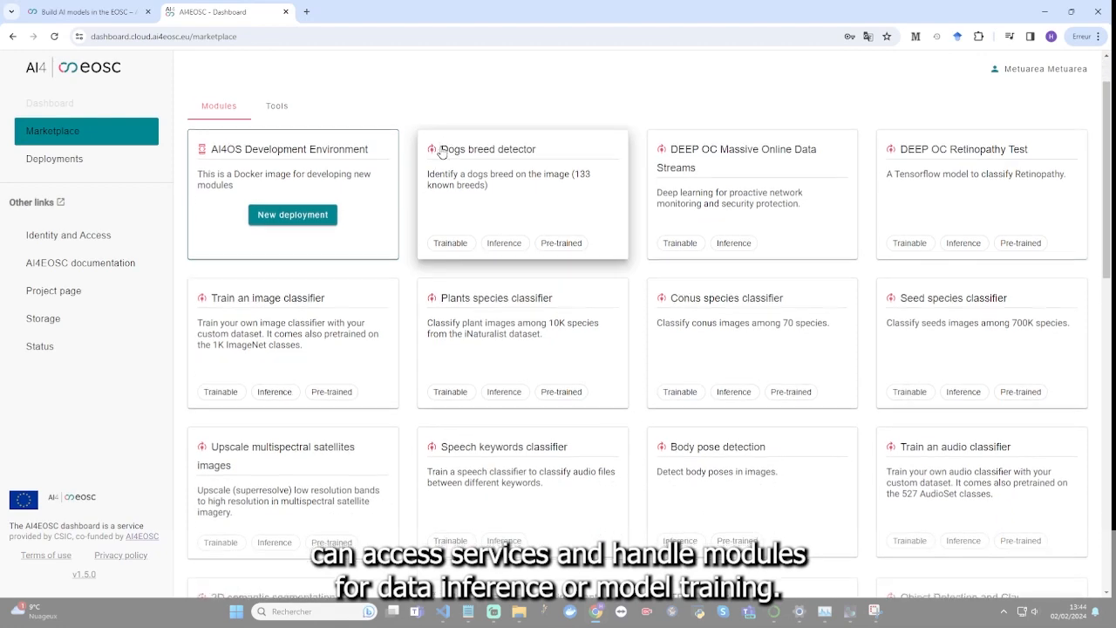
pyautogui.scroll(-3)
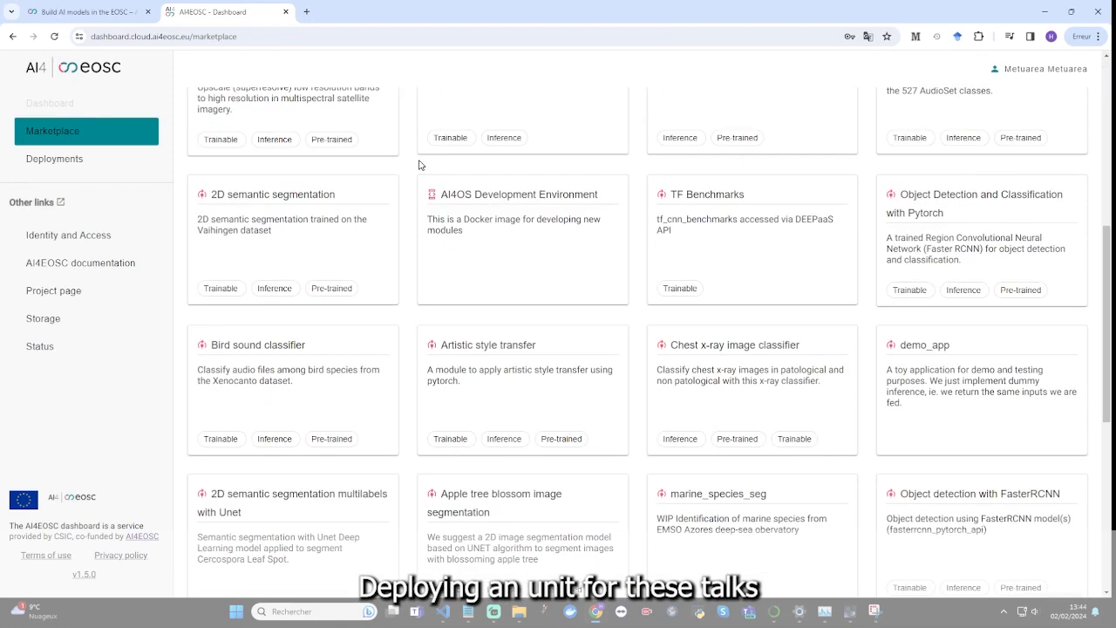
pyautogui.click(501, 503)
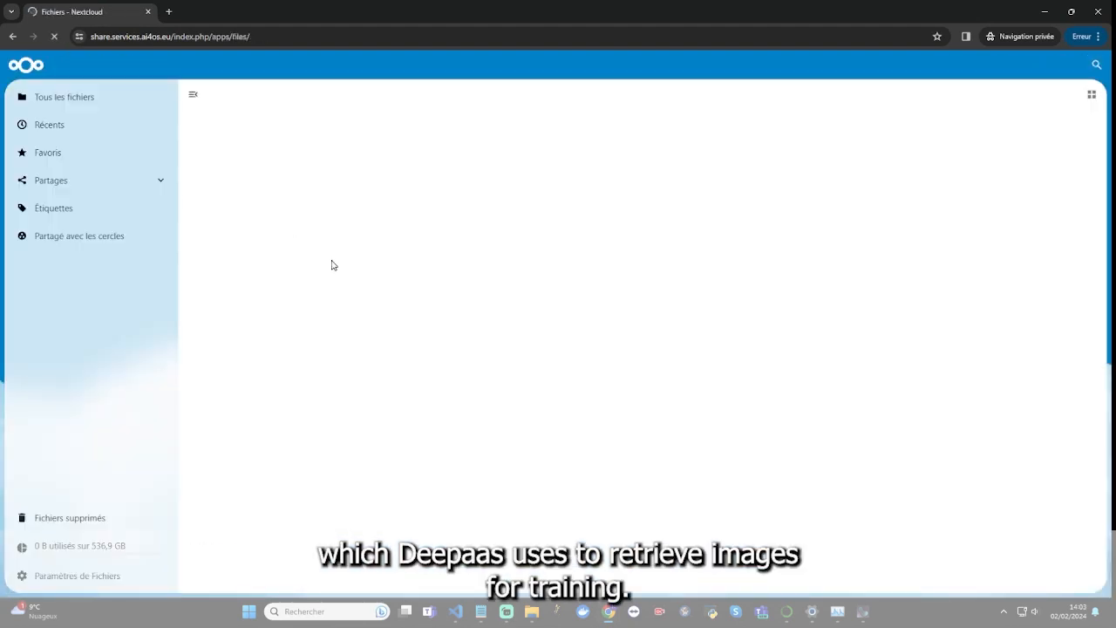
# Enter the data folder and select the output folder to show its sharing details.
pyautogui.click(251, 185)
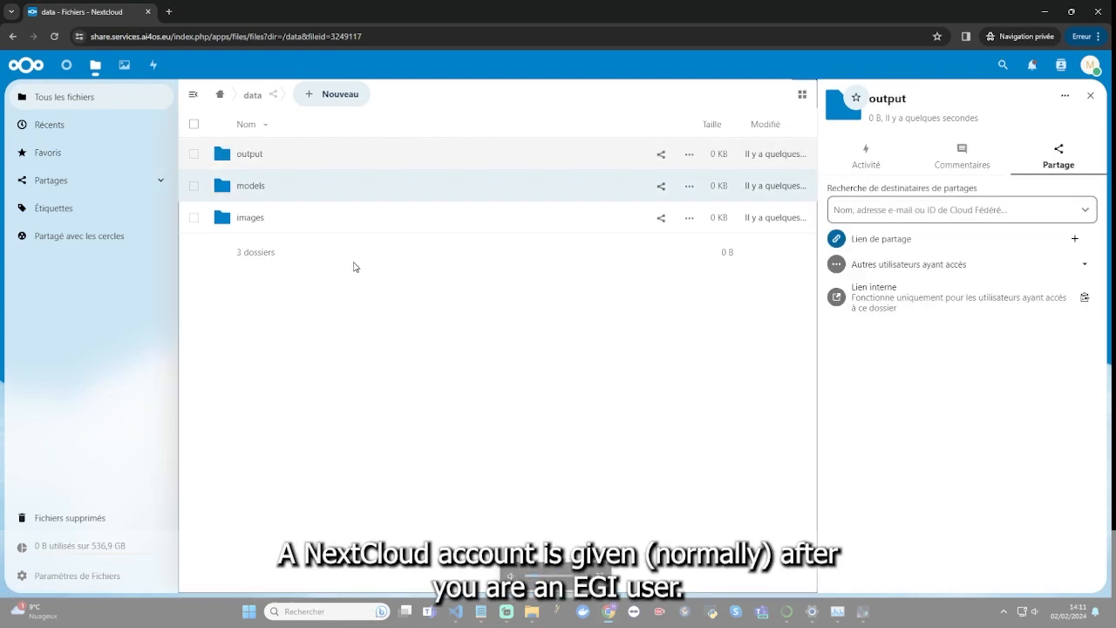
pyautogui.click(250, 217)
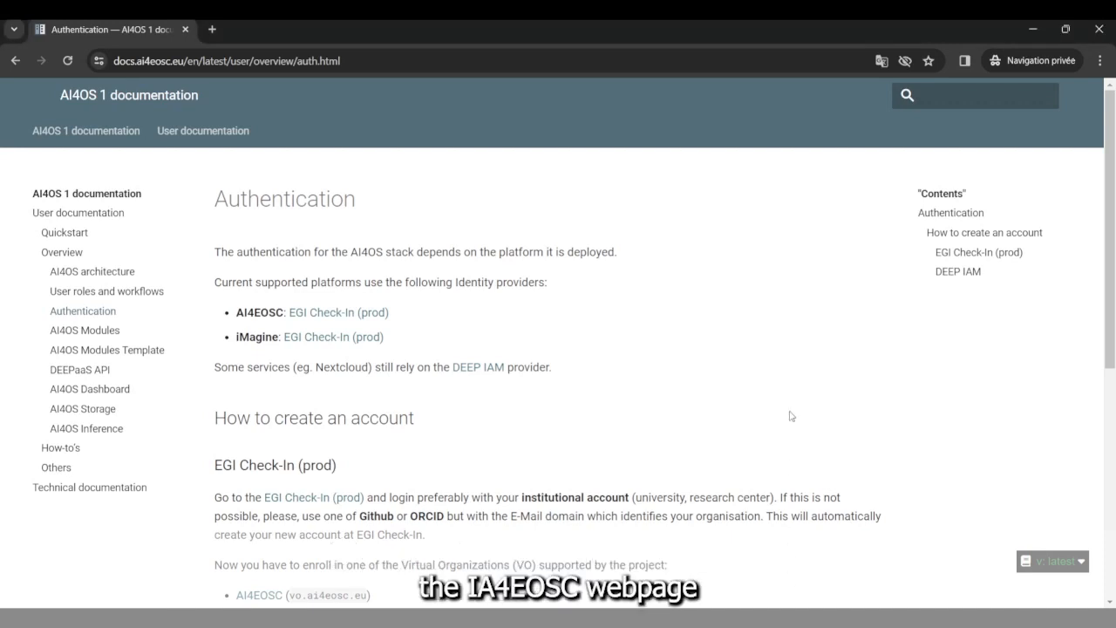
# Scroll through the 'How to create an account' section on EGI Check-In and VO enrollment.
pyautogui.scroll(-3)
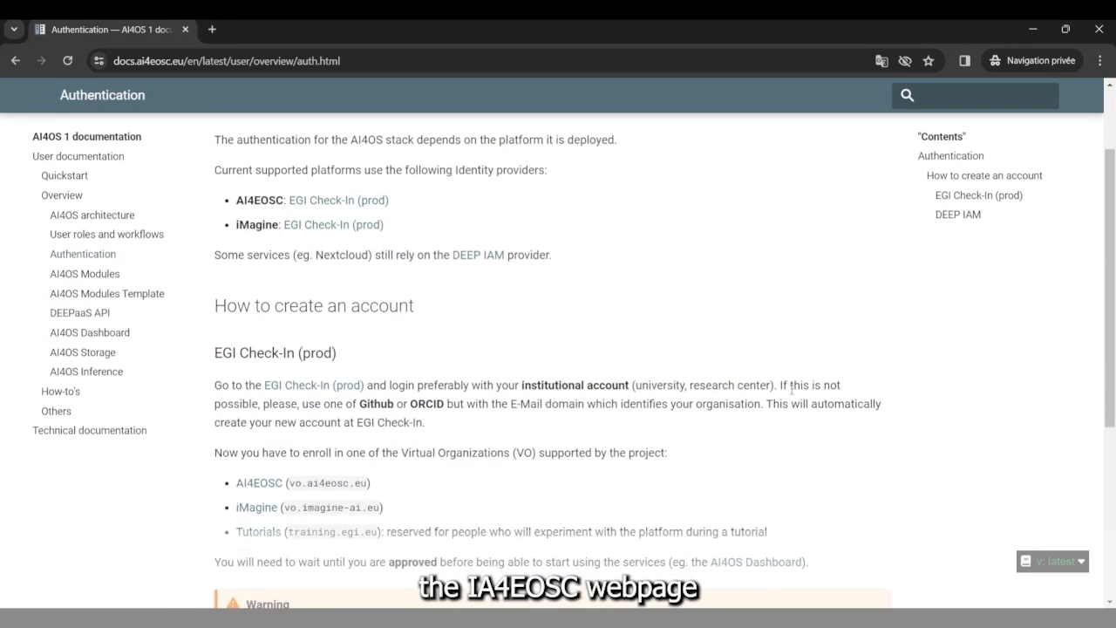
pyautogui.scroll(-3)
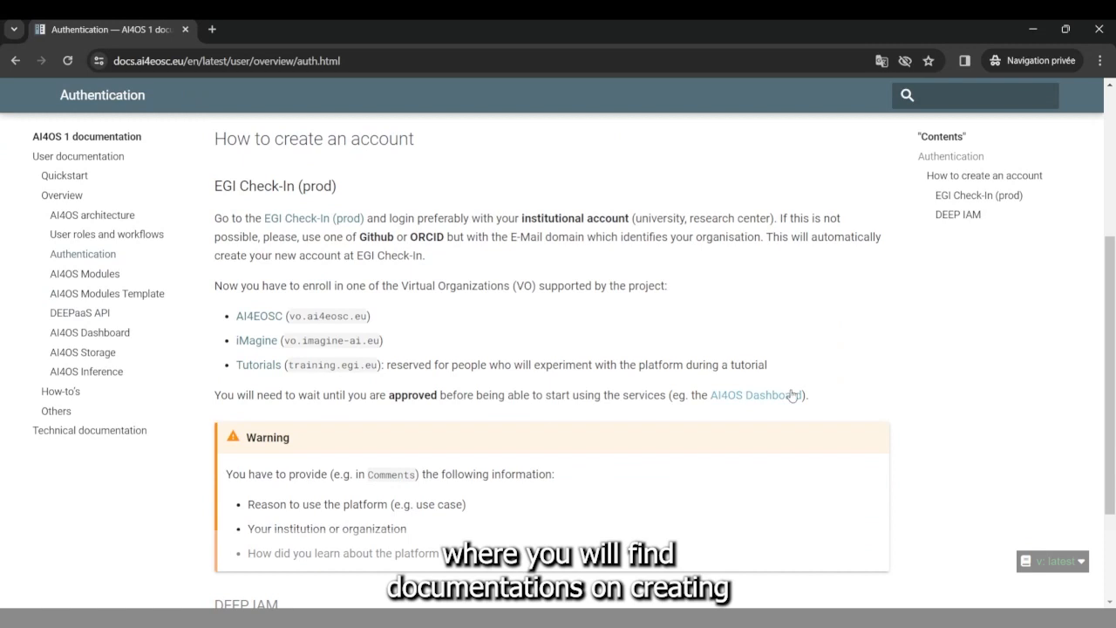
pyautogui.scroll(-3)
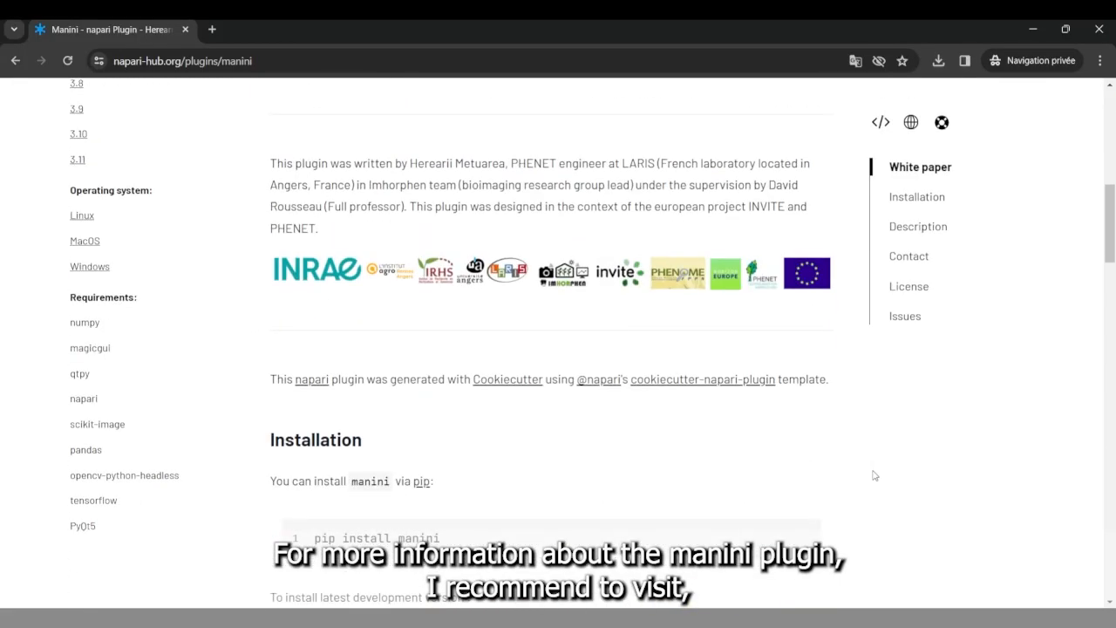
# Scroll the manini plugin page down to its Contact and Scheme sections.
pyautogui.scroll(-3)
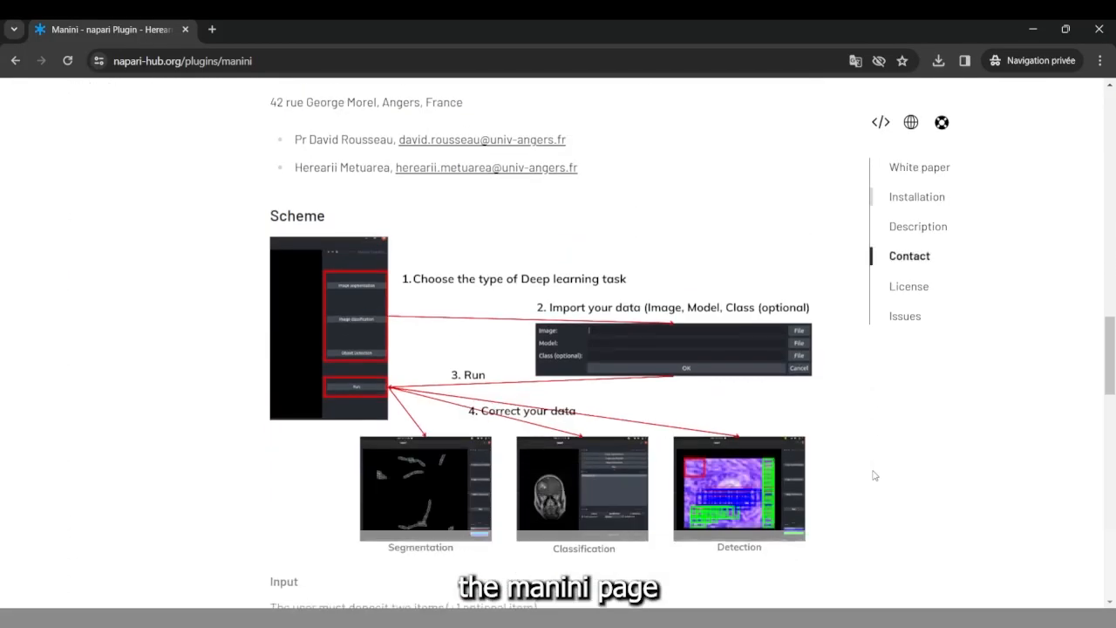
pyautogui.scroll(-3)
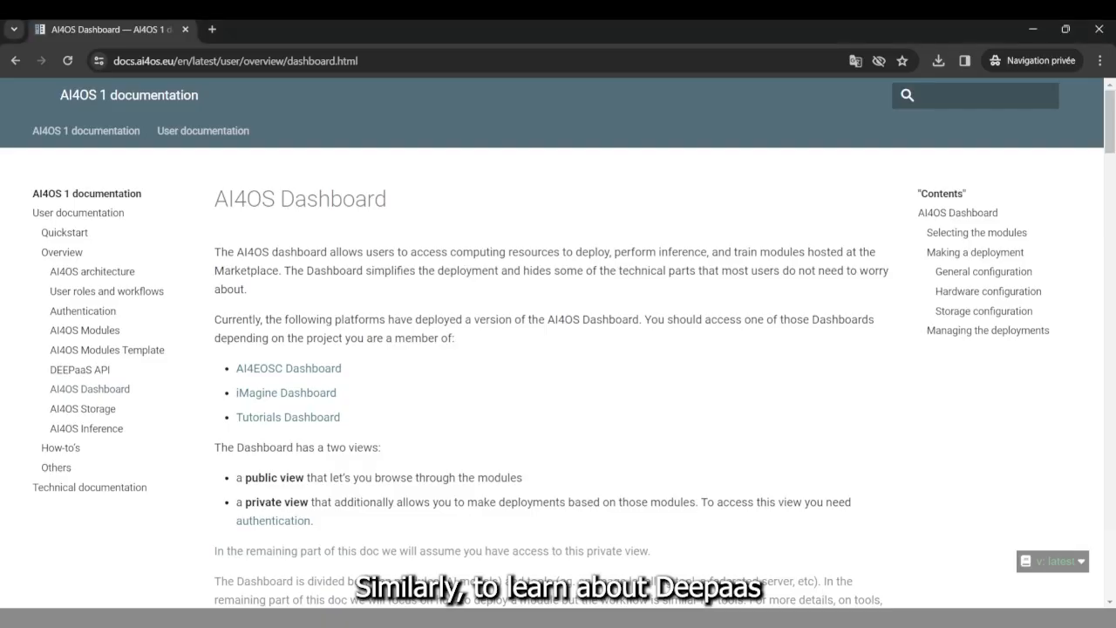
# Scroll the AI4OS Dashboard page down to the 'Modules can be' section.
pyautogui.scroll(-3)
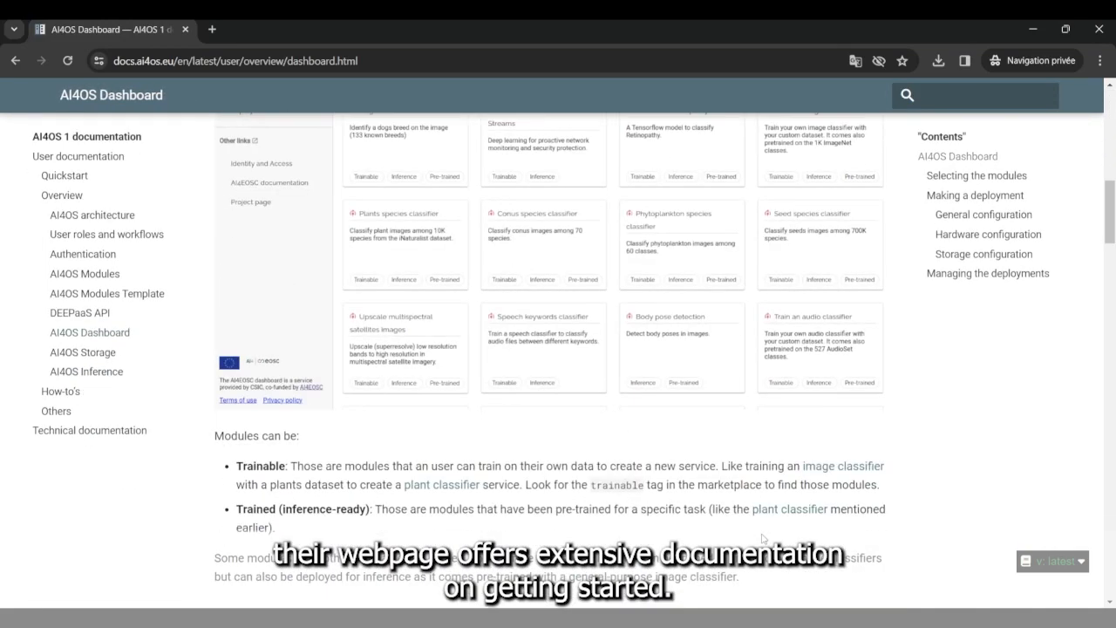
pyautogui.scroll(-3)
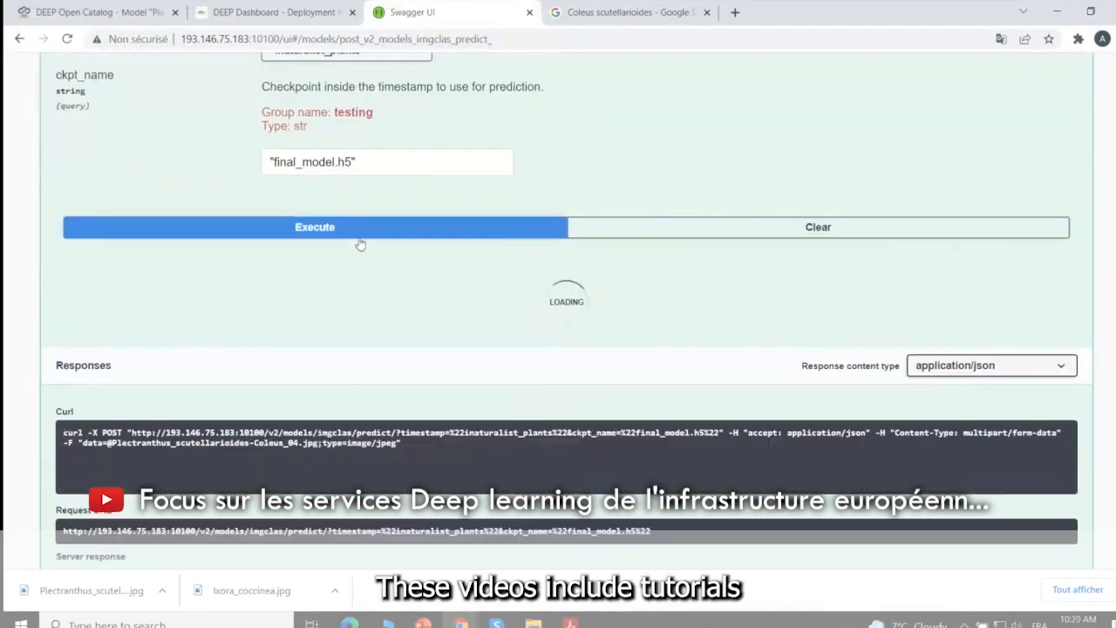
# Execute the predict request with ckpt_name set to final_model.h5.
pyautogui.click(314, 227)
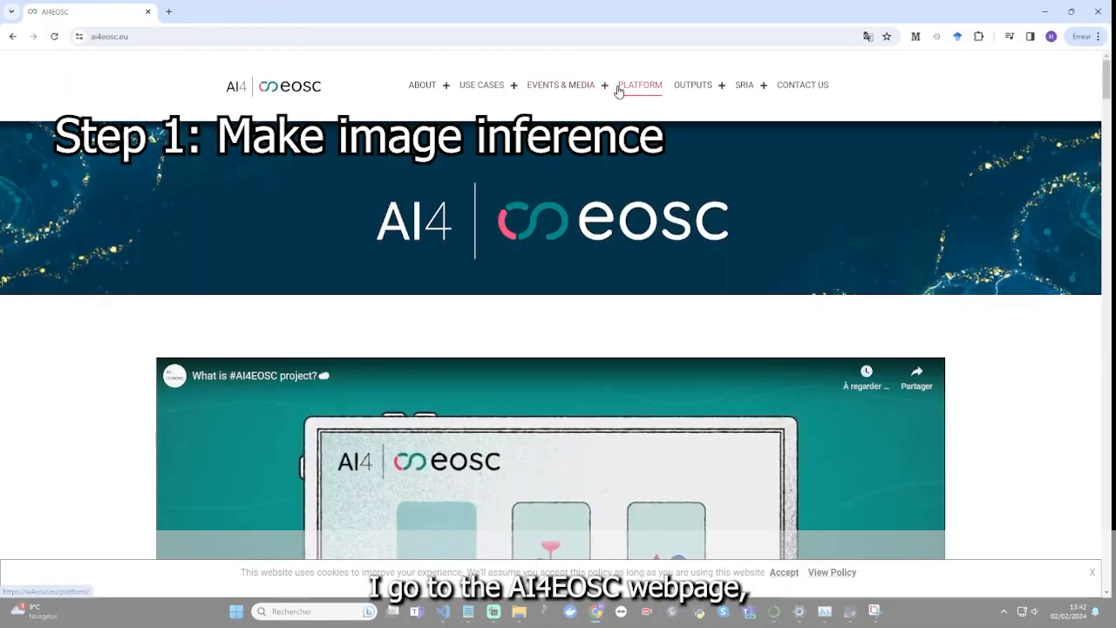
# Sign in to the AI4EOSC platform via EGI SSO, accept the information release, and grant access.
pyautogui.click(640, 84)
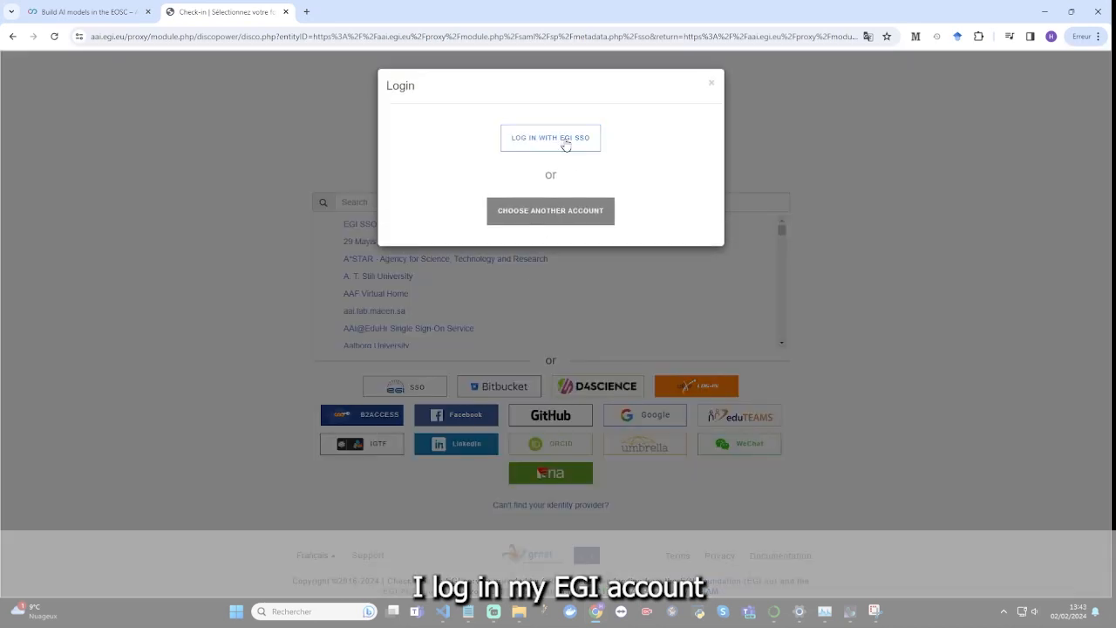
pyautogui.click(550, 137)
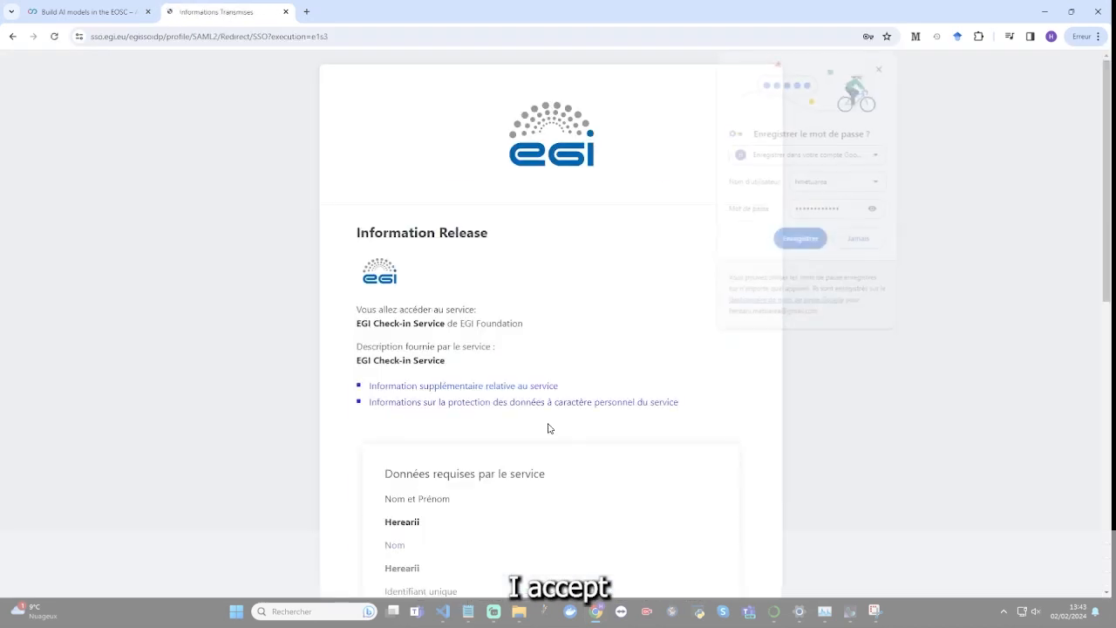
pyautogui.scroll(-3)
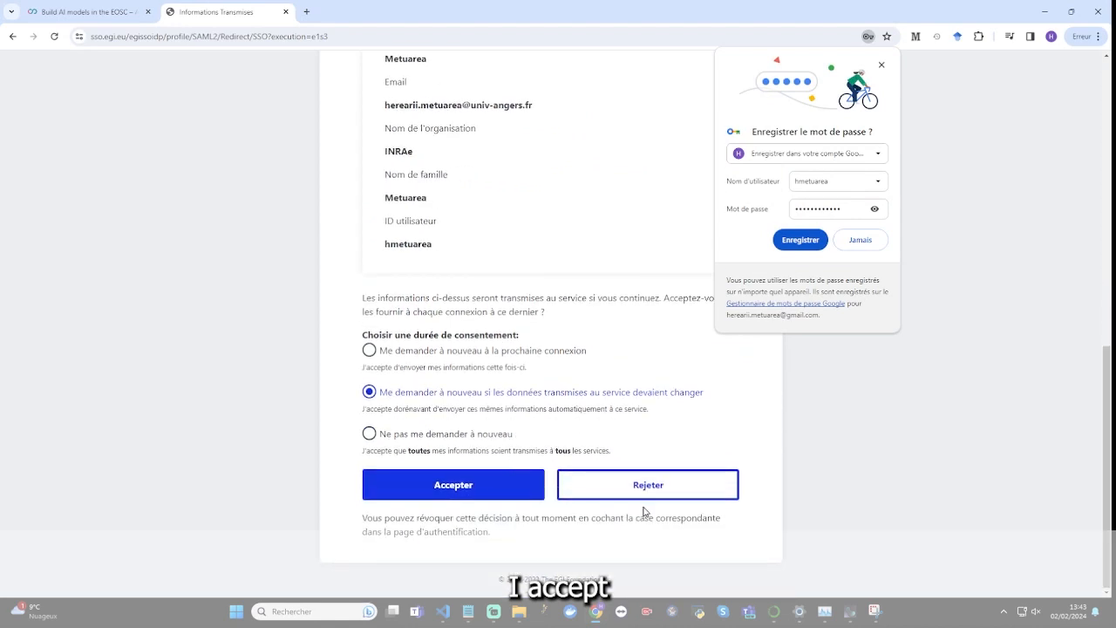
pyautogui.click(453, 483)
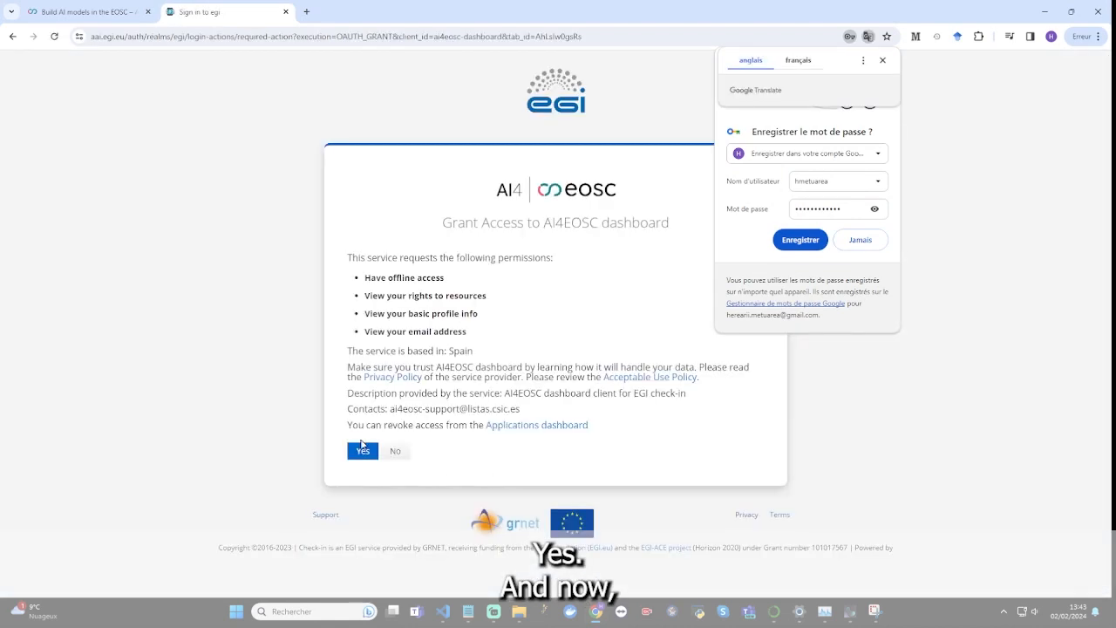
pyautogui.click(363, 450)
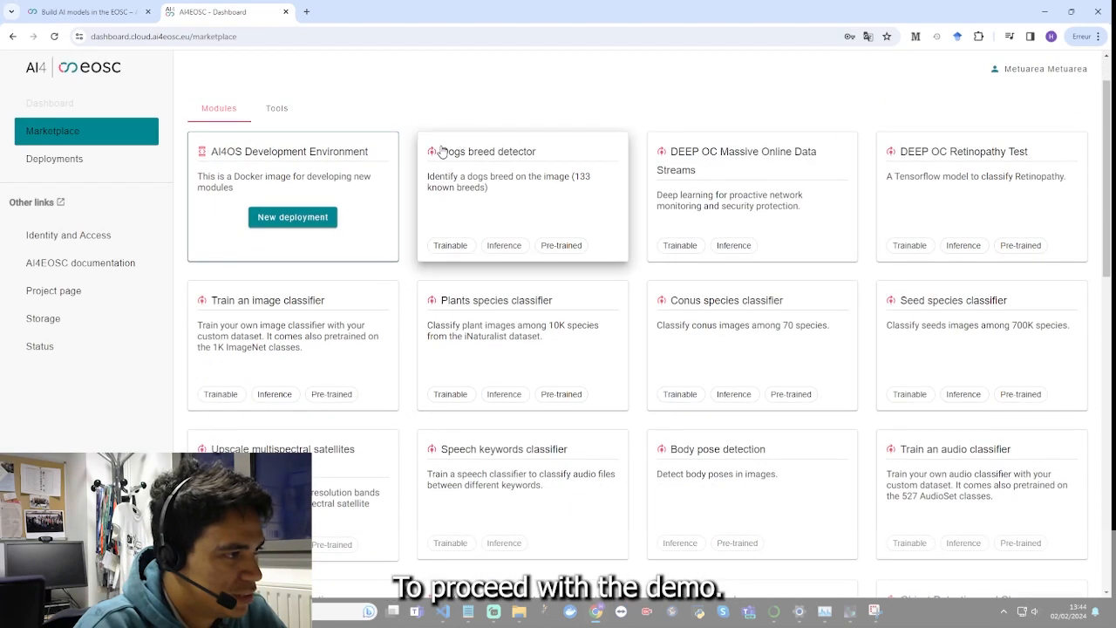
# Scroll the Marketplace toward the Apple tree blossom image segmentation module.
pyautogui.scroll(-3)
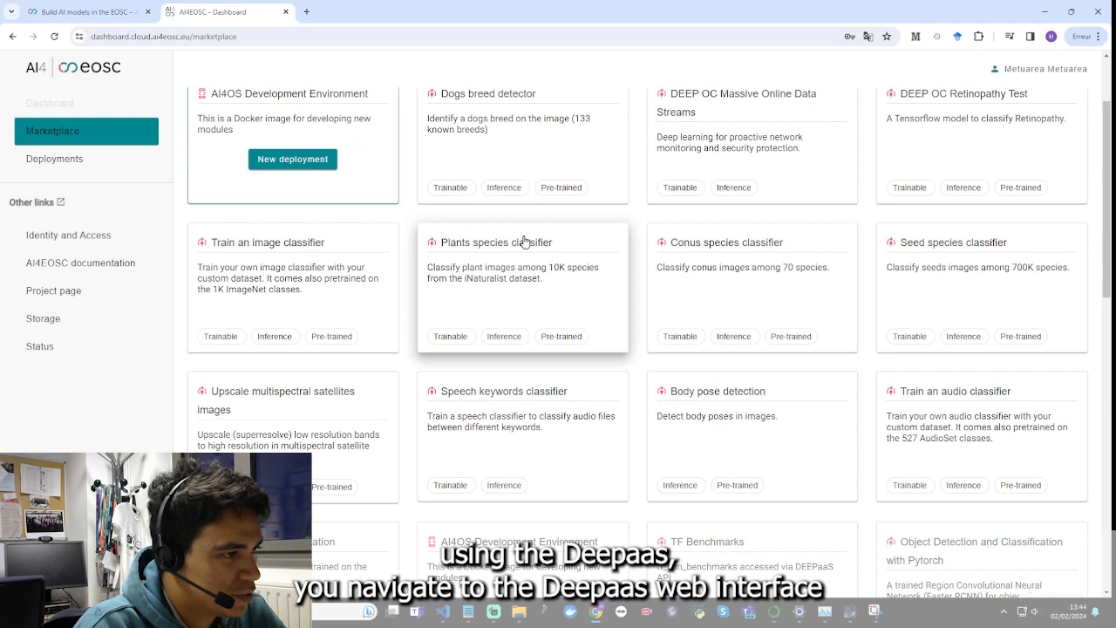
pyautogui.scroll(-3)
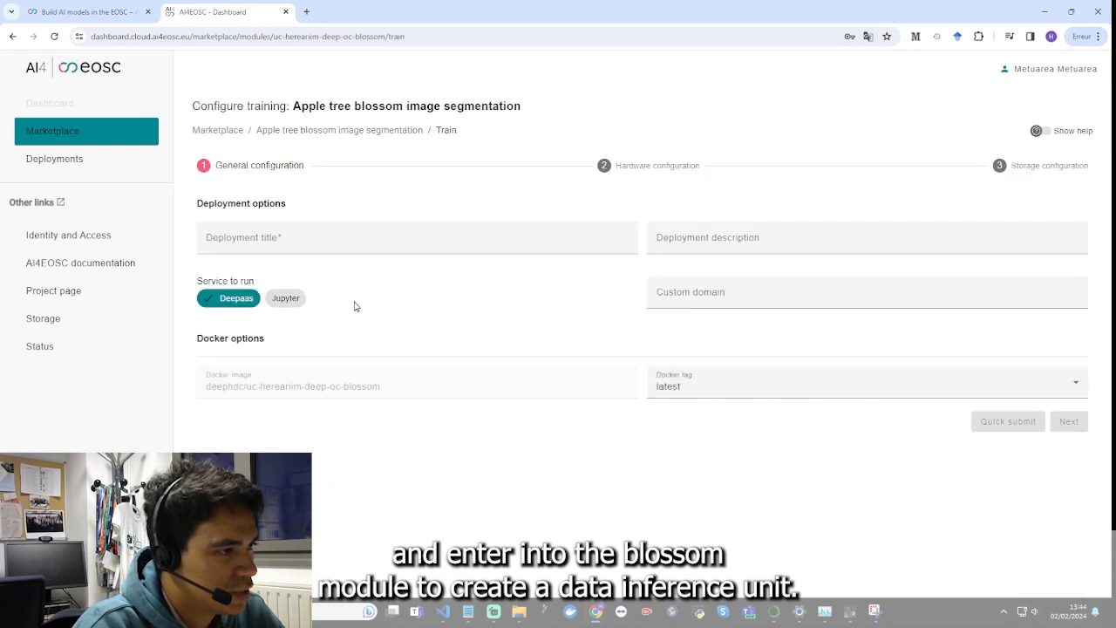
# Title the blossom deployment INFERENCE and submit it with default hardware and storage.
pyautogui.click(416, 237)
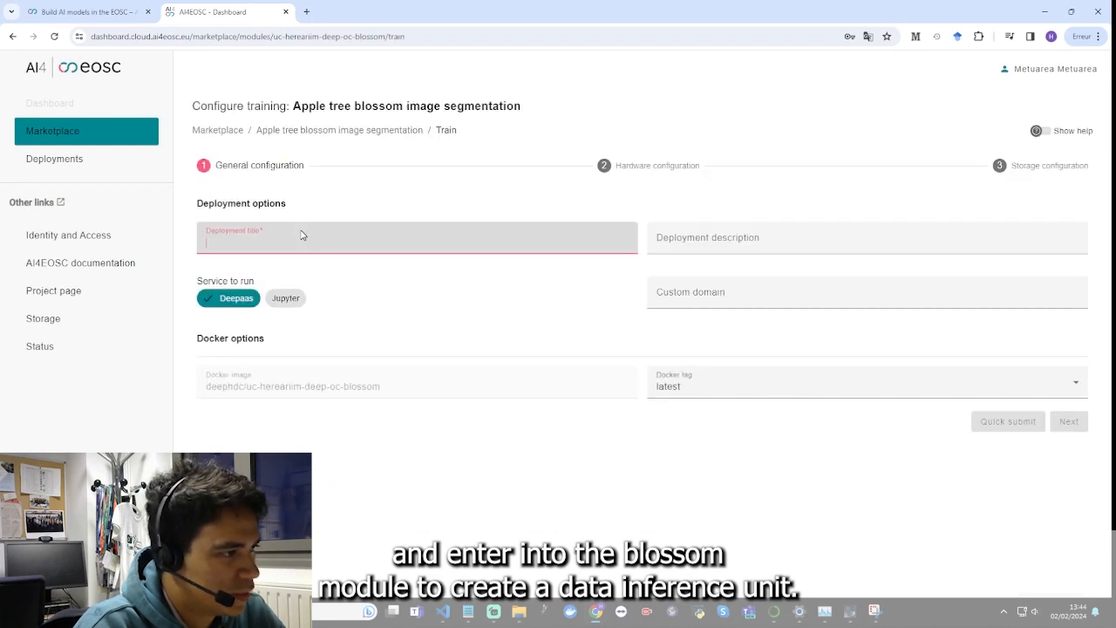
pyautogui.write('INFERENCE')
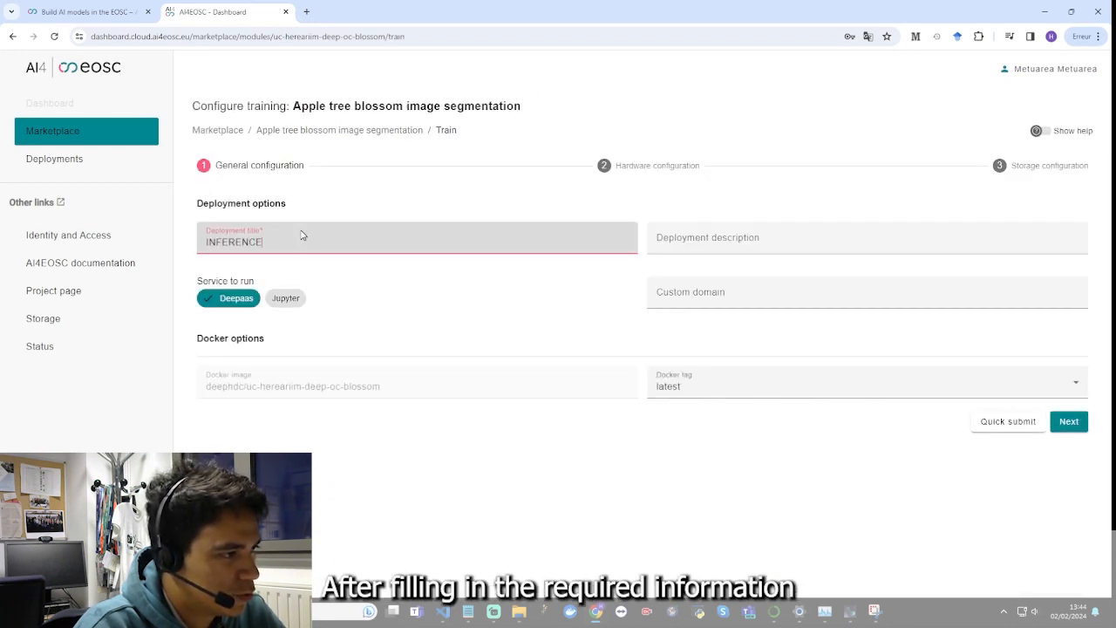
pyautogui.click(1068, 421)
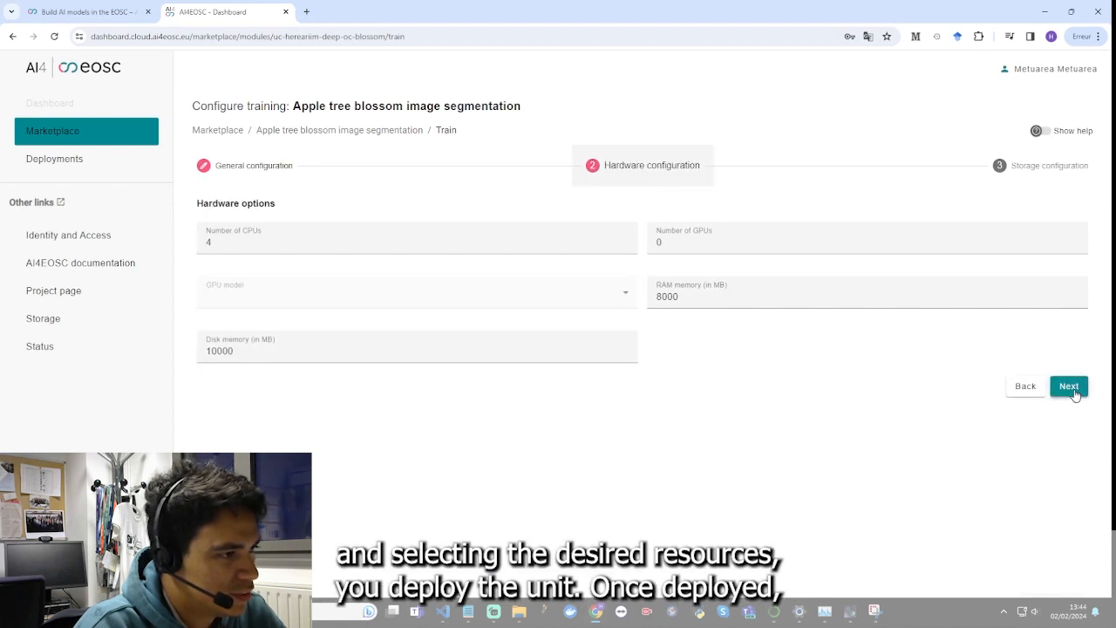
pyautogui.click(1068, 386)
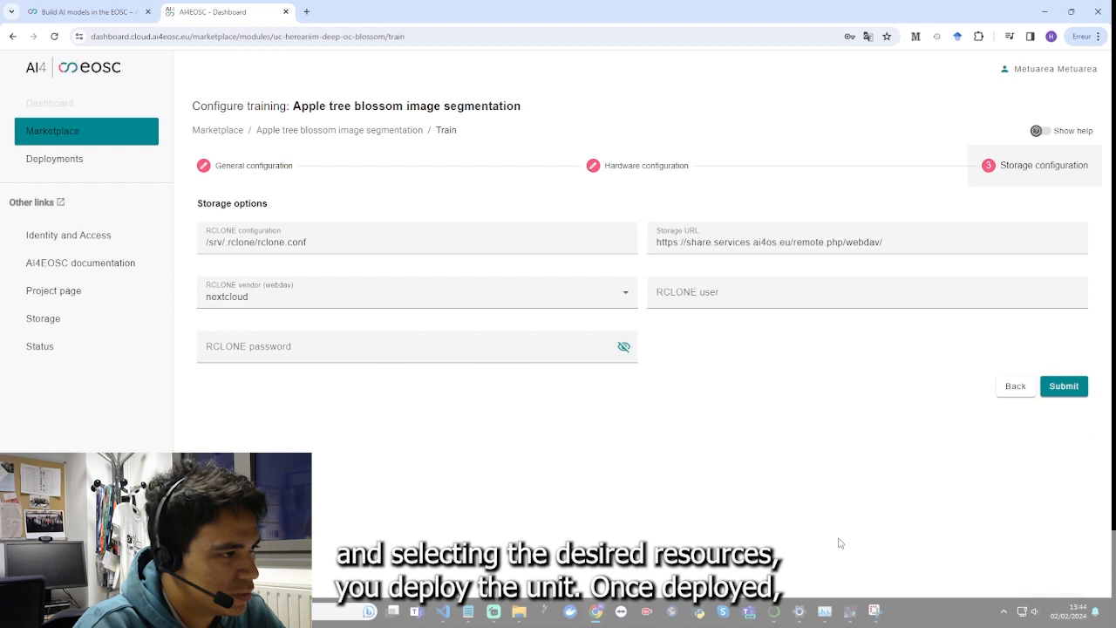
pyautogui.click(1063, 386)
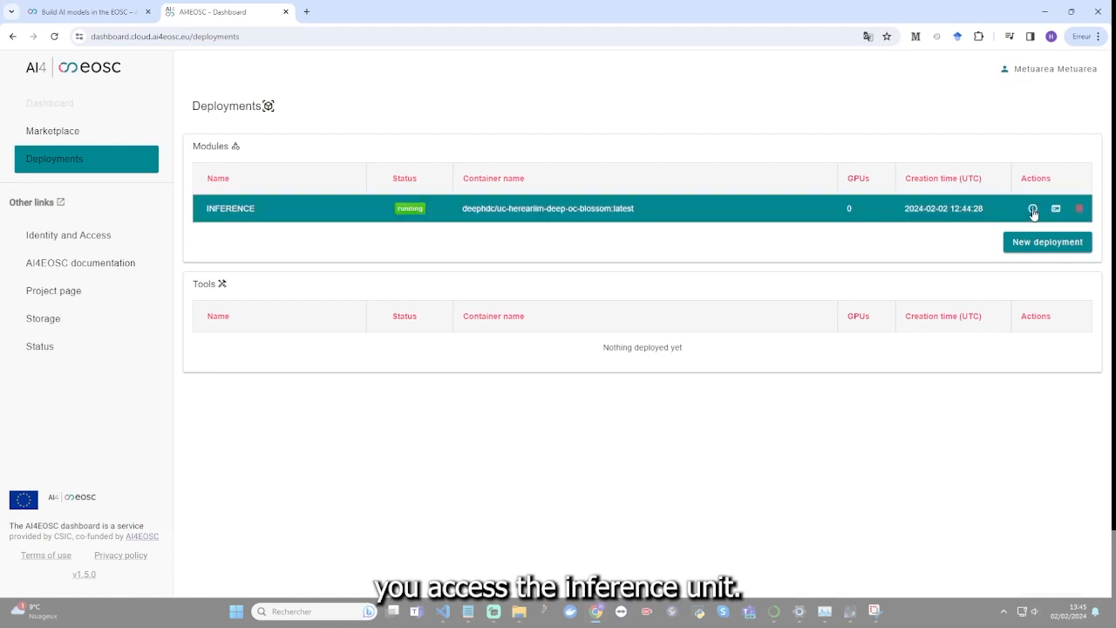
# Run a blossom prediction on the chosen image in the INFERENCE deployment's API.
pyautogui.click(1033, 209)
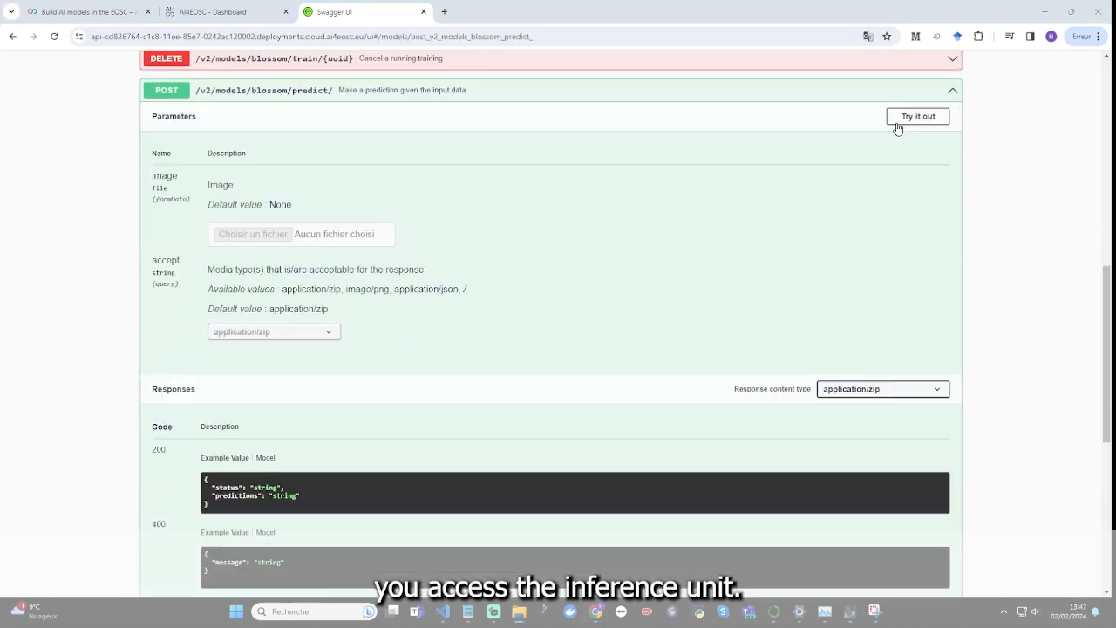
pyautogui.click(917, 116)
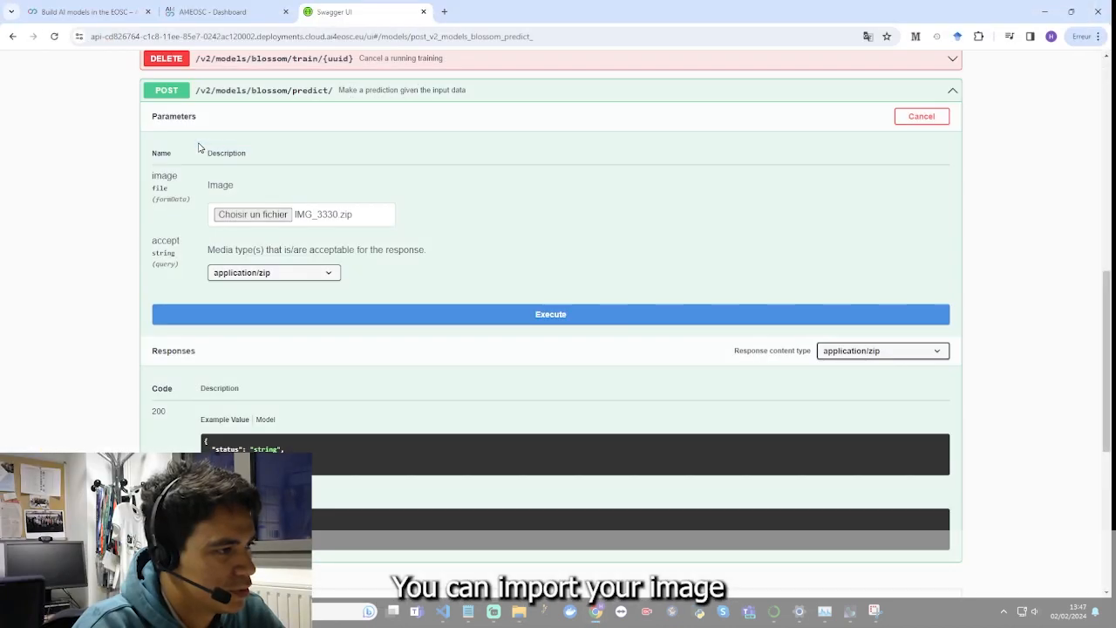
pyautogui.click(550, 313)
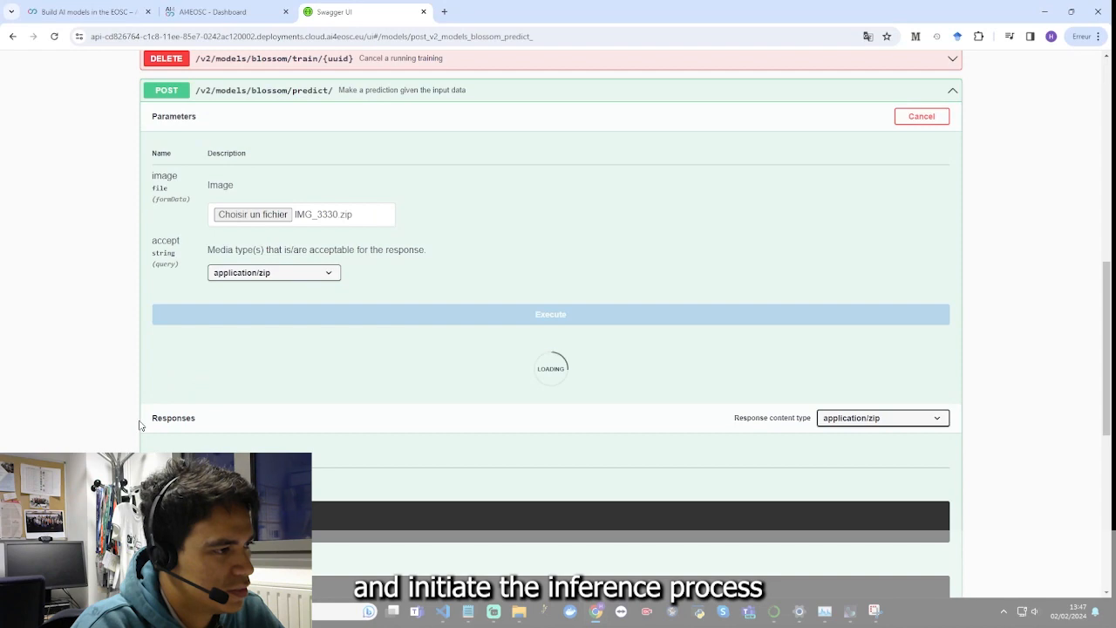
# Download the predicted mask zip from the server response and open it.
pyautogui.scroll(-3)
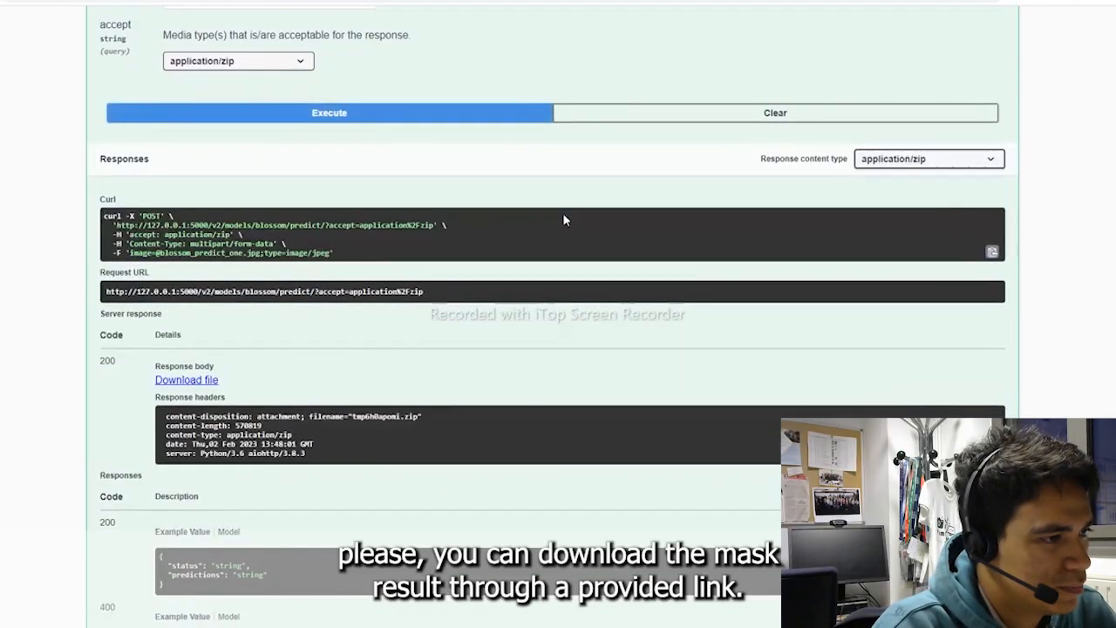
pyautogui.scroll(-3)
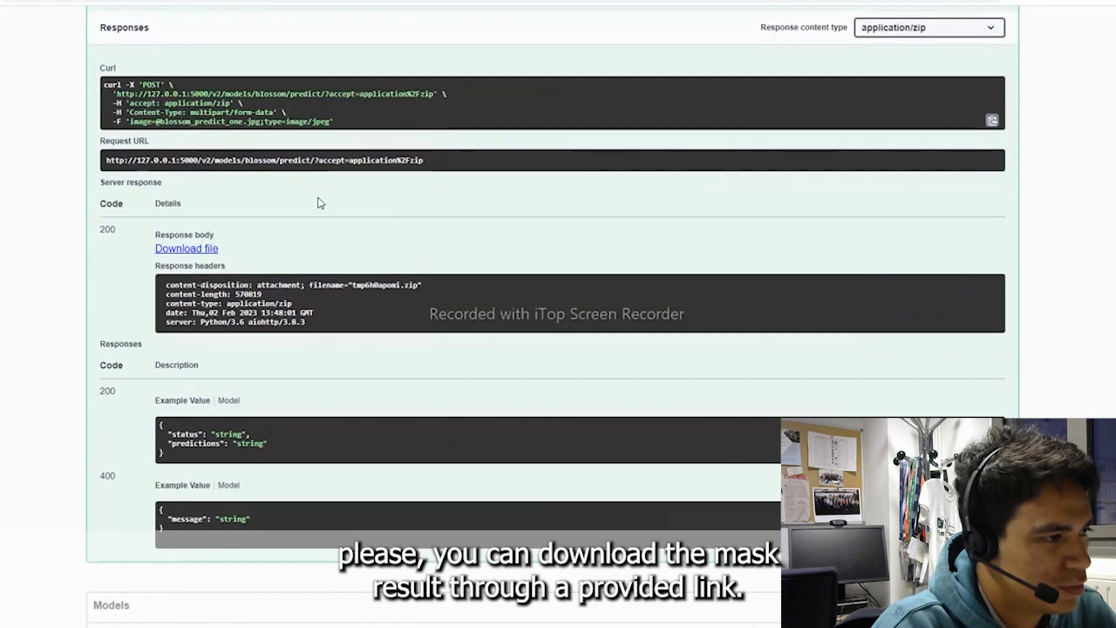
pyautogui.click(186, 248)
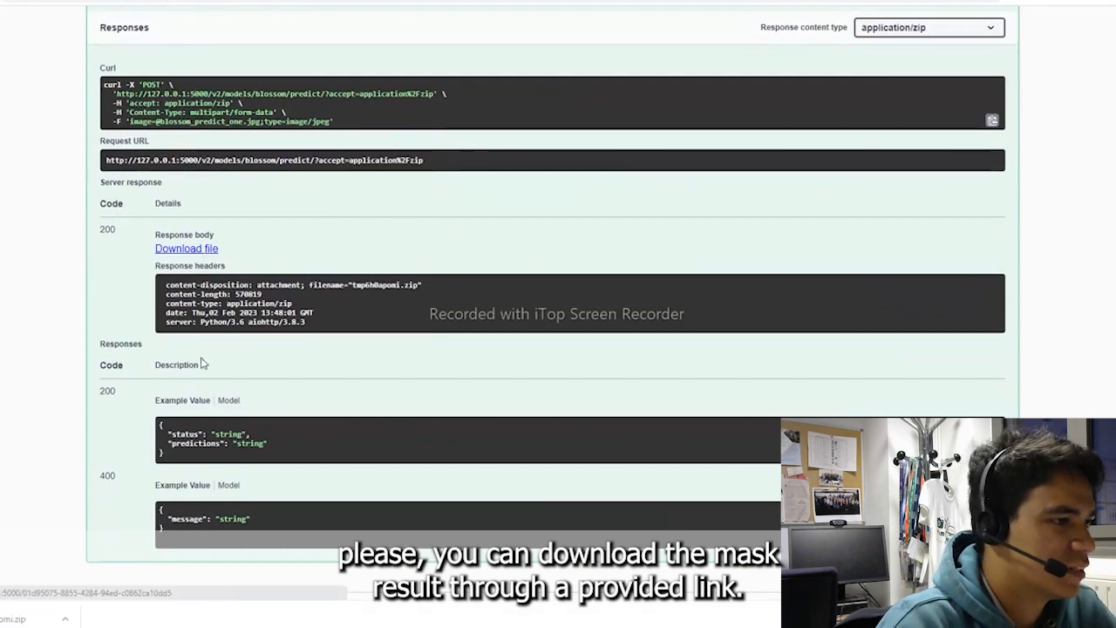
pyautogui.click(186, 248)
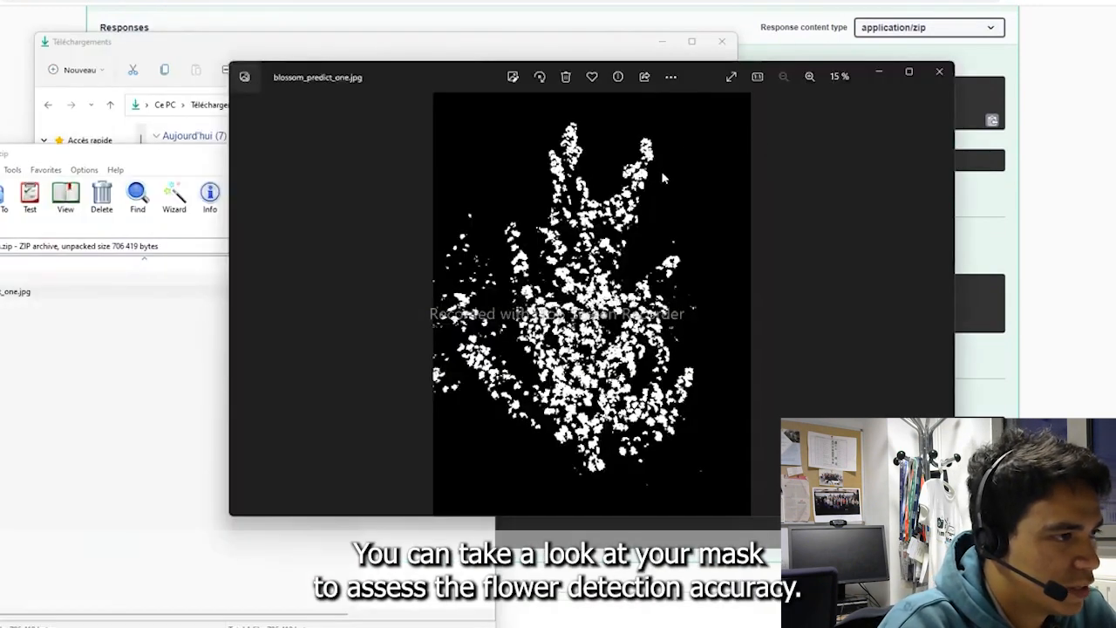
# Zoom in on the black-and-white blossom mask in Photos.
pyautogui.click(809, 76)
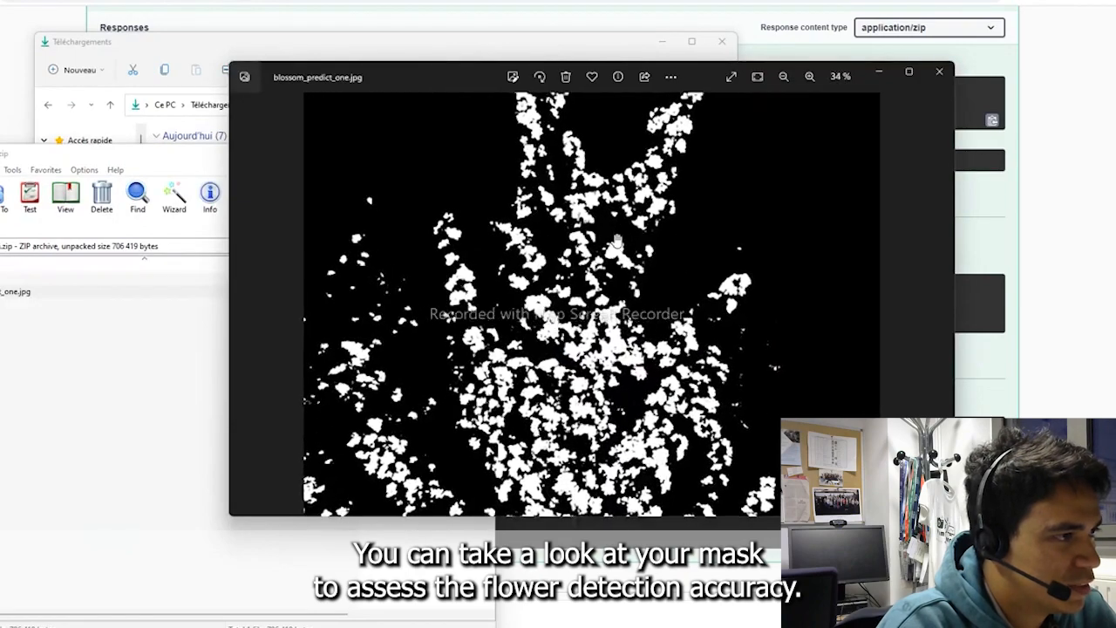
pyautogui.click(783, 77)
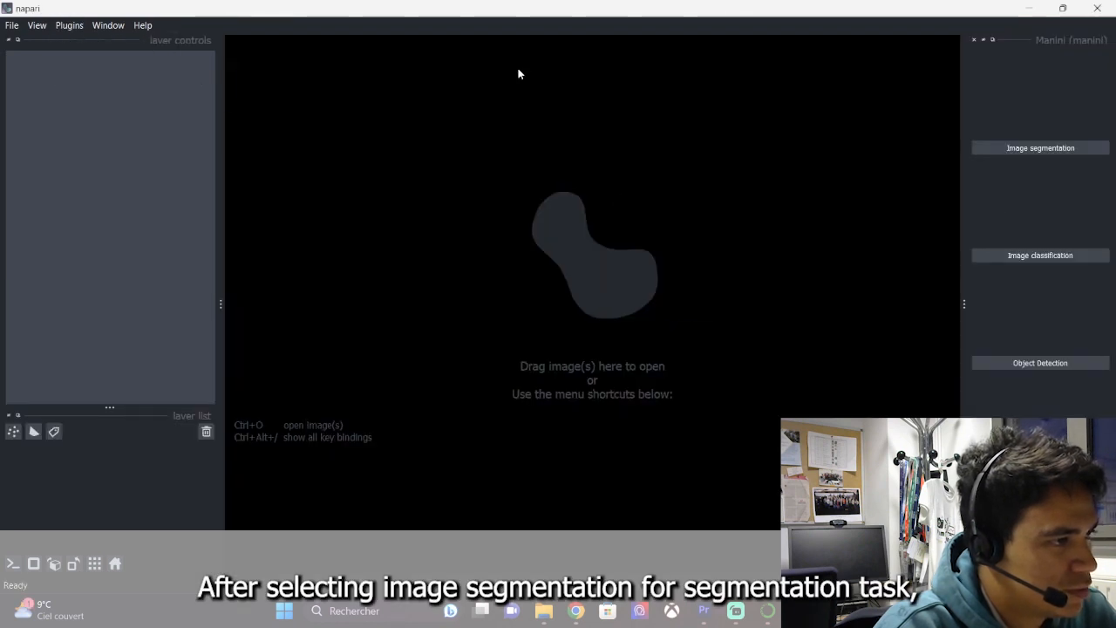
# Segment the tree image with the .h5 model and labels, then export the corrected mask zip.
pyautogui.click(1040, 148)
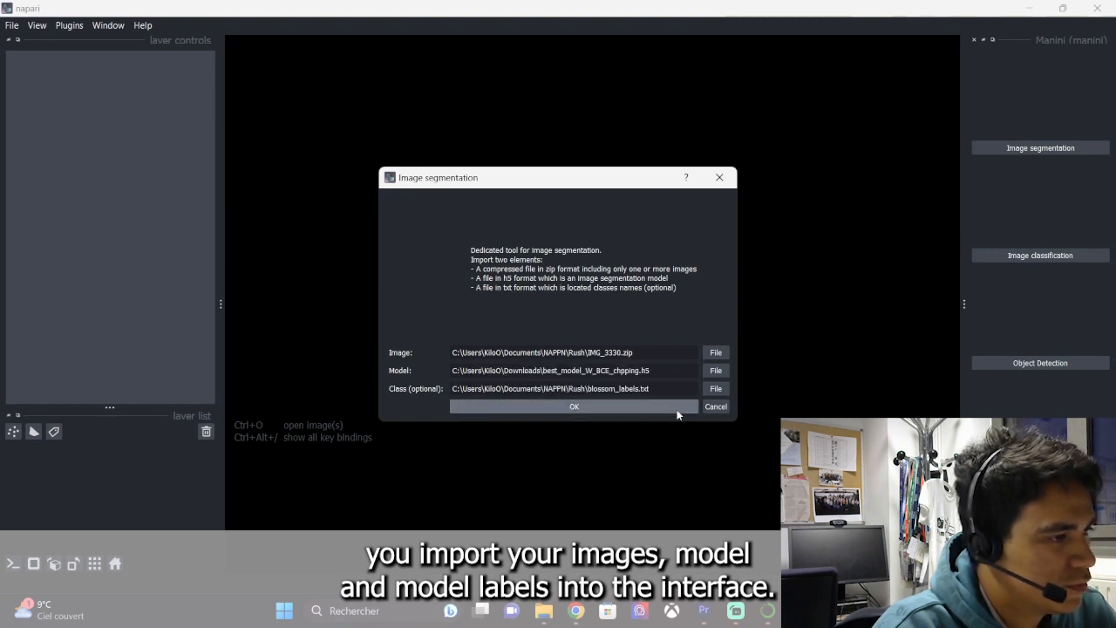
pyautogui.click(573, 406)
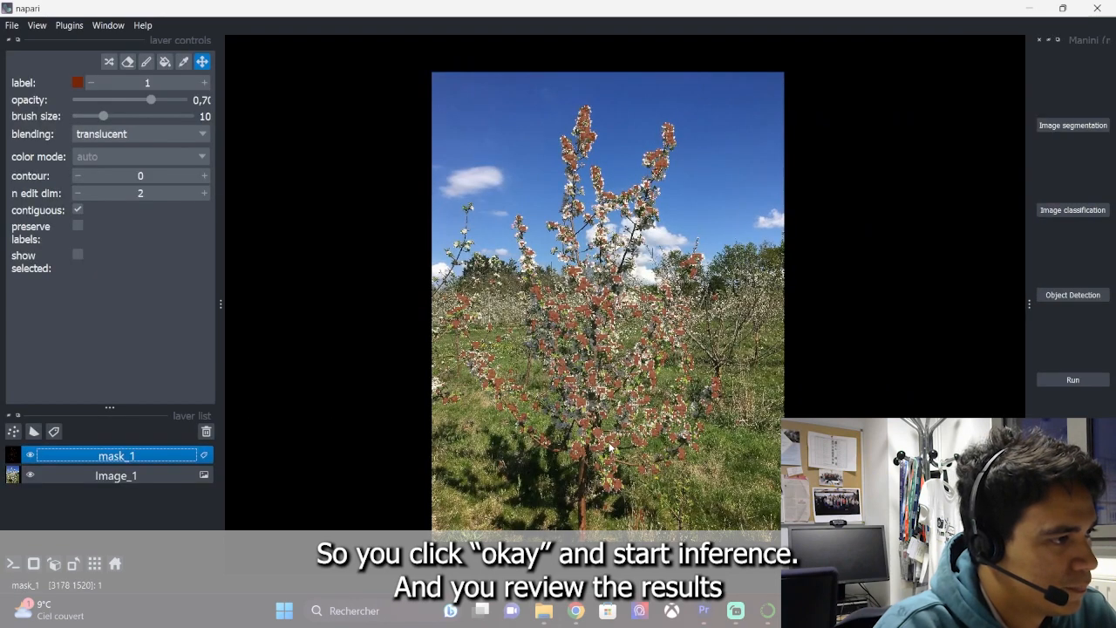
pyautogui.click(146, 61)
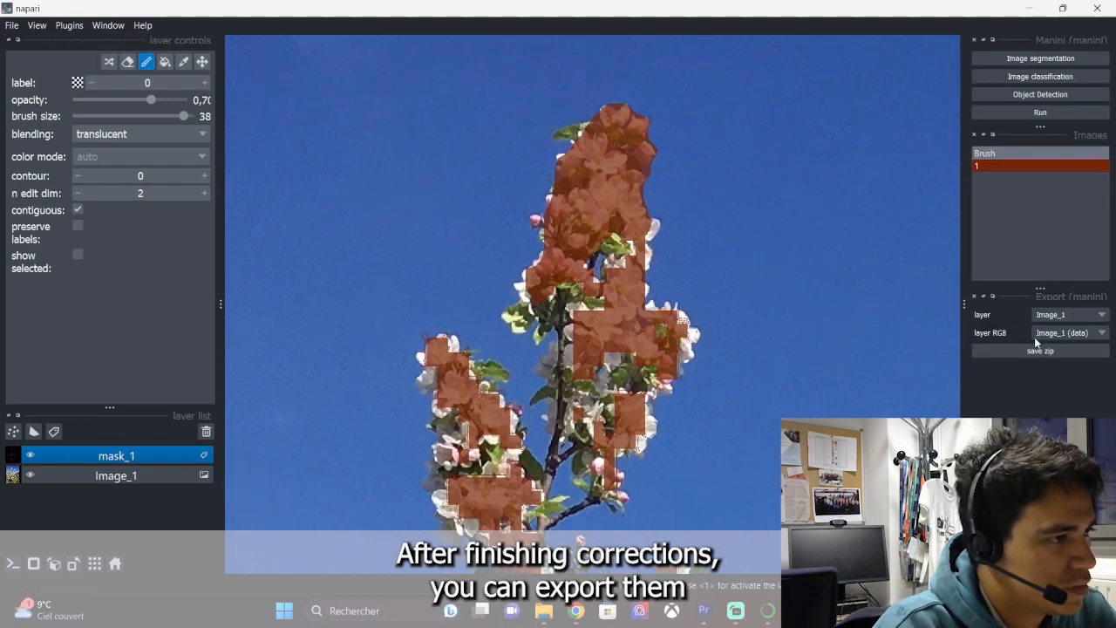
pyautogui.click(1068, 313)
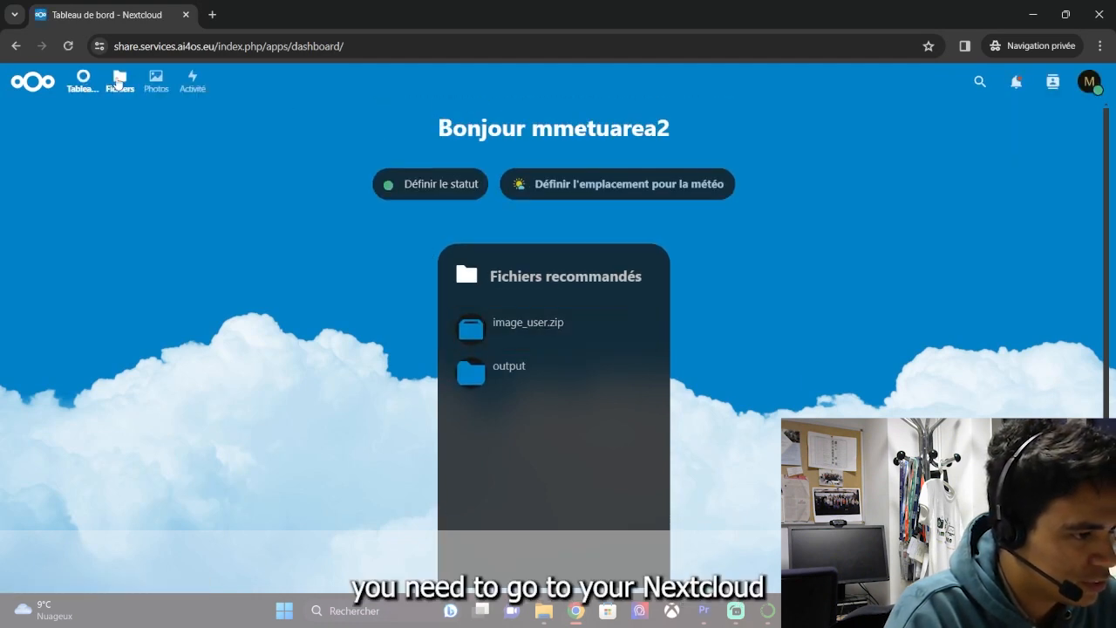
# Open the Fichiers files area in Nextcloud.
pyautogui.click(120, 81)
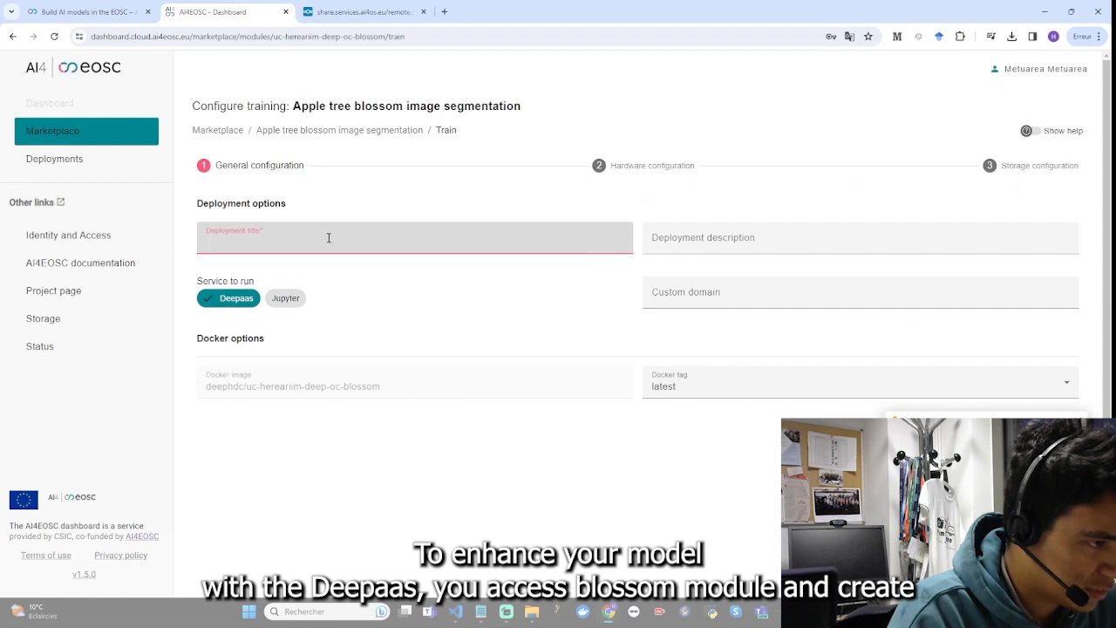
# Submit a deployment titled TRAINING with 1 GPU and Nextcloud storage.
pyautogui.write('TRAINING')
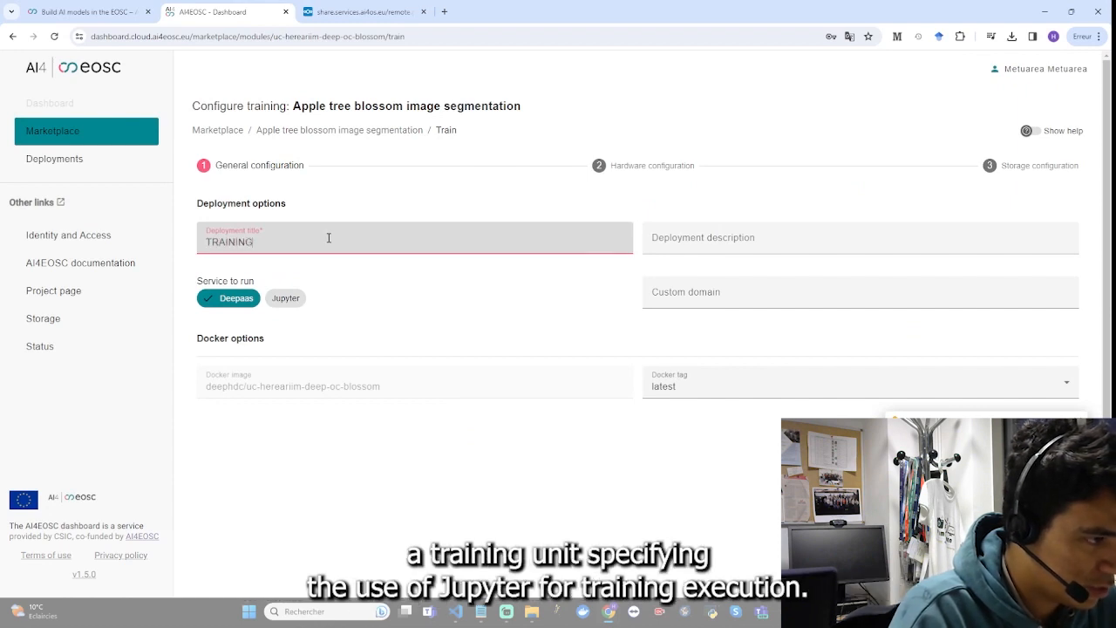
pyautogui.click(285, 298)
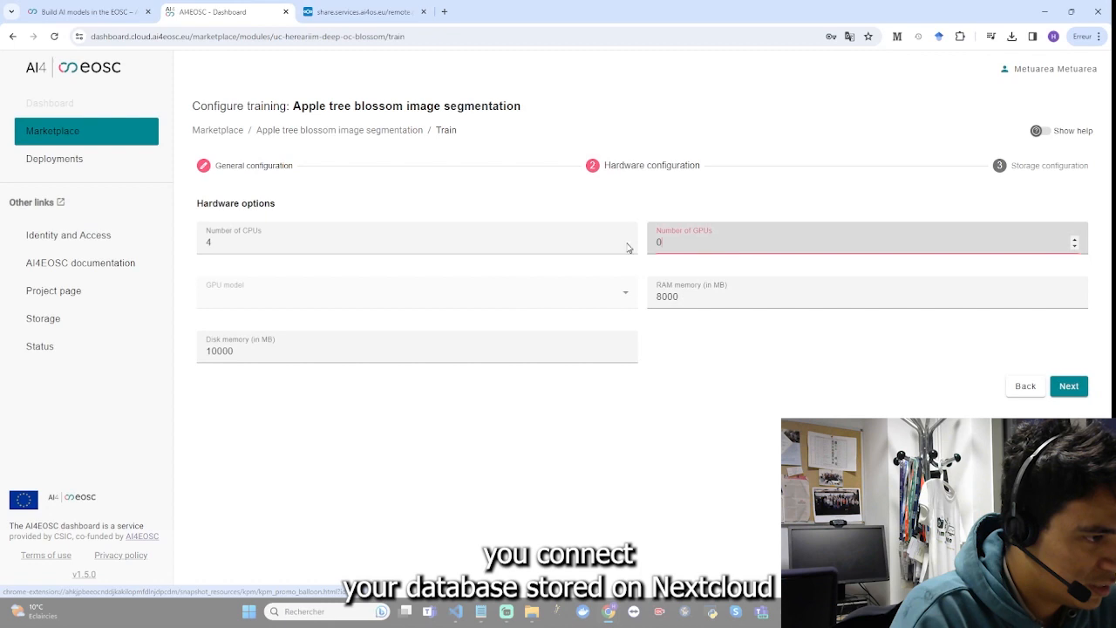
pyautogui.click(1074, 238)
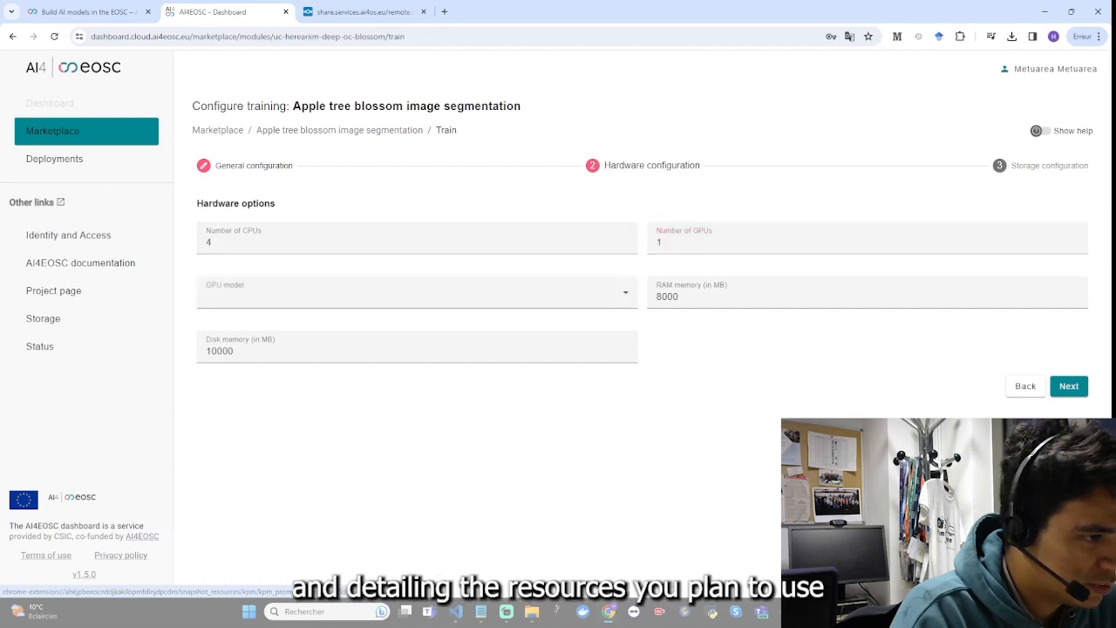
pyautogui.click(1068, 385)
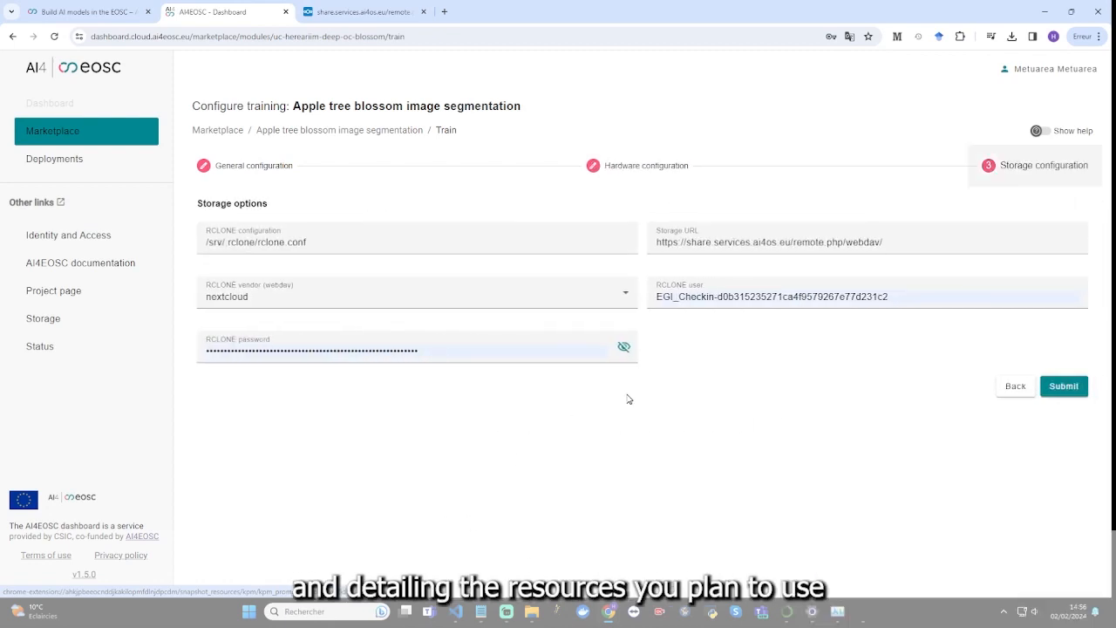
pyautogui.click(1063, 385)
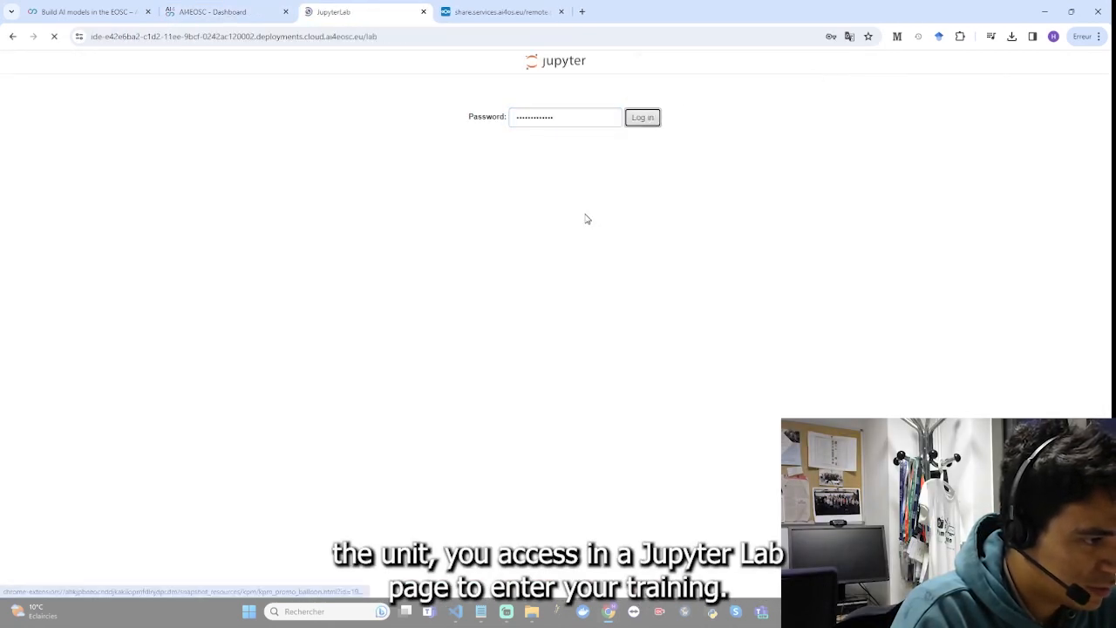
# Log in to JupyterLab and choose a loss function for the POST /train request.
pyautogui.click(642, 117)
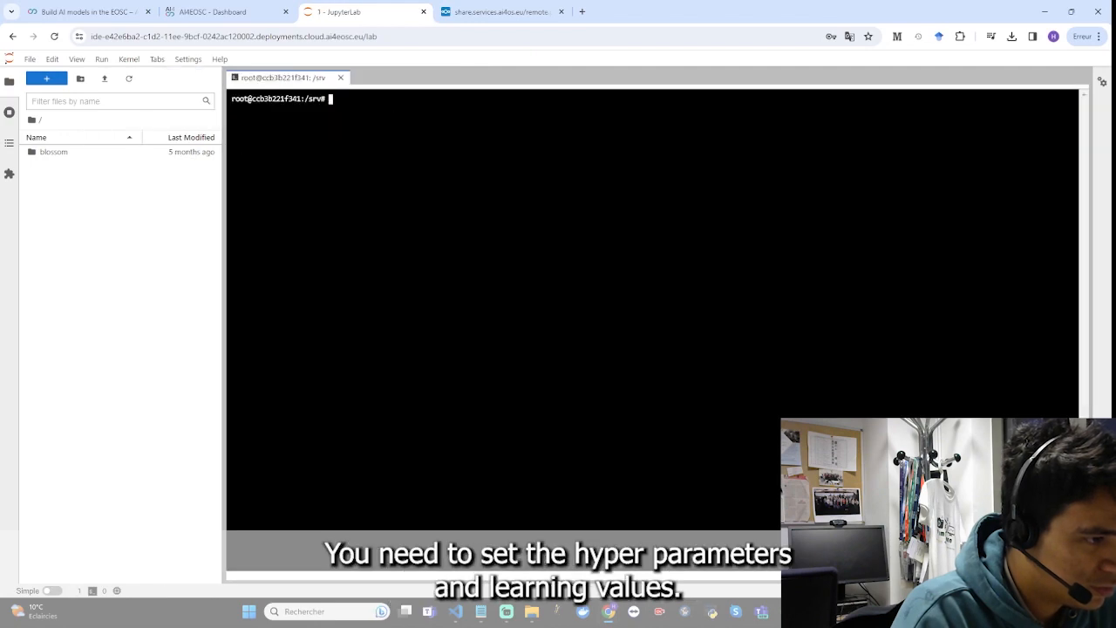
pyautogui.click(226, 11)
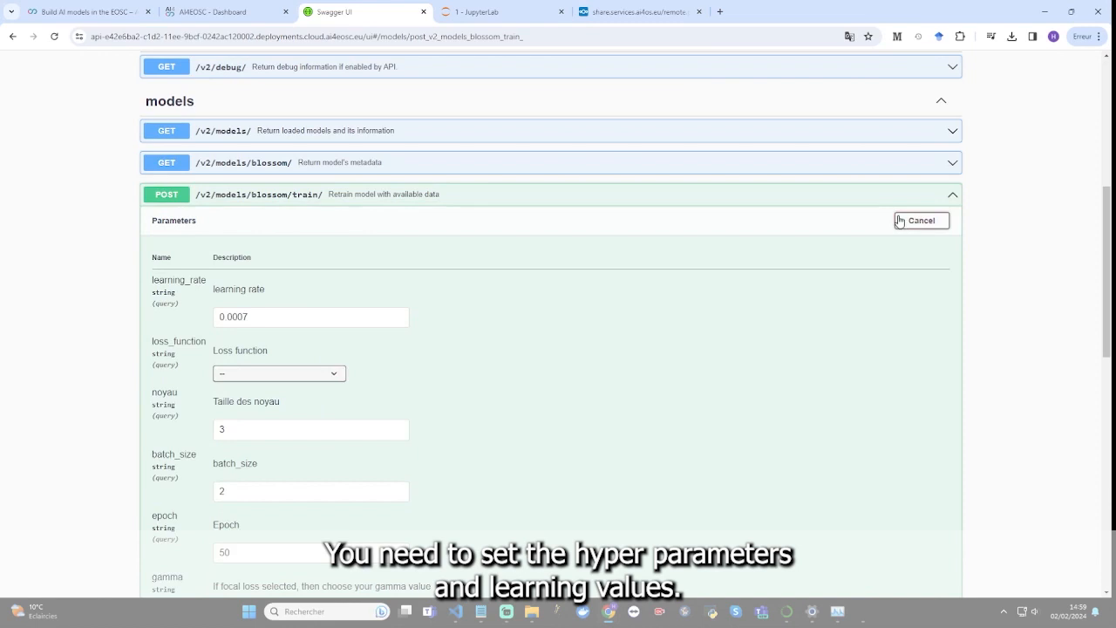
pyautogui.click(280, 373)
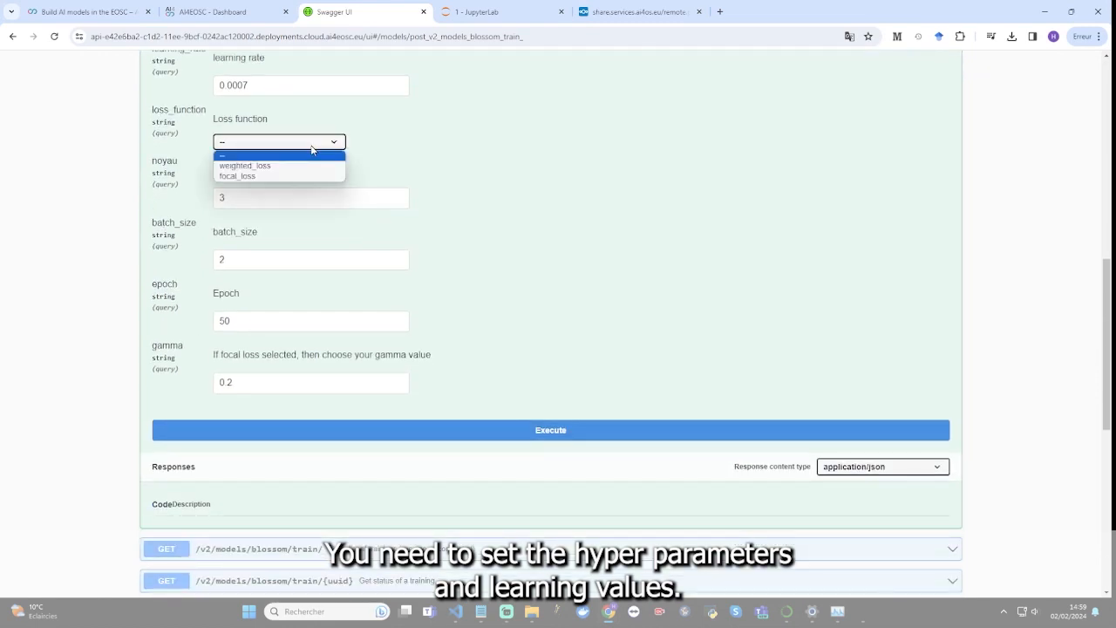
pyautogui.click(245, 164)
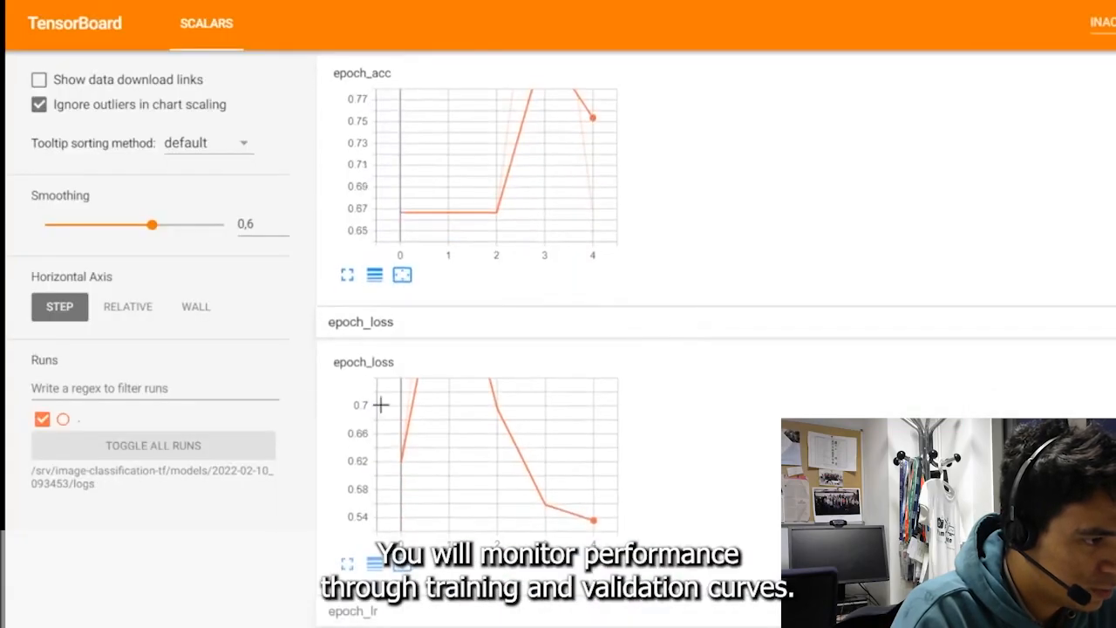
pyautogui.moveTo(591, 195)
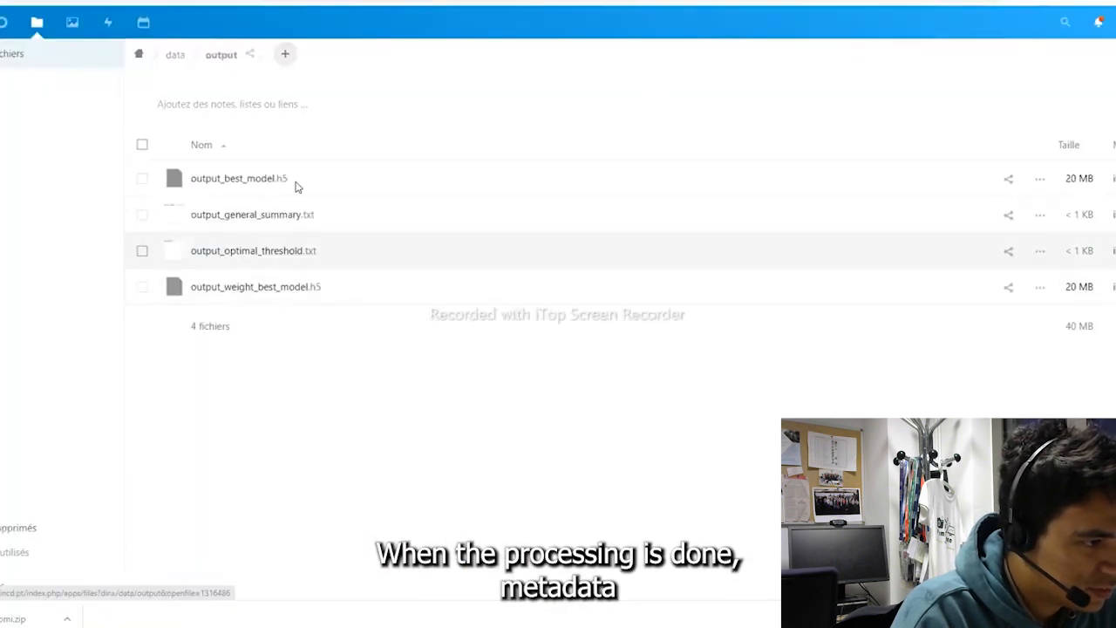
pyautogui.moveTo(253, 322)
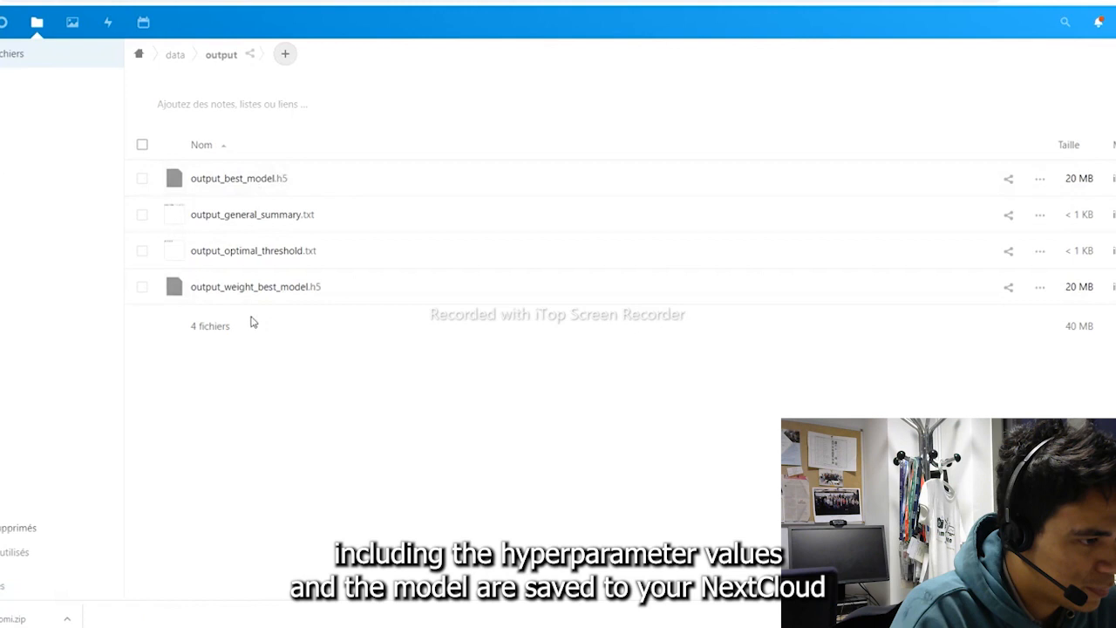